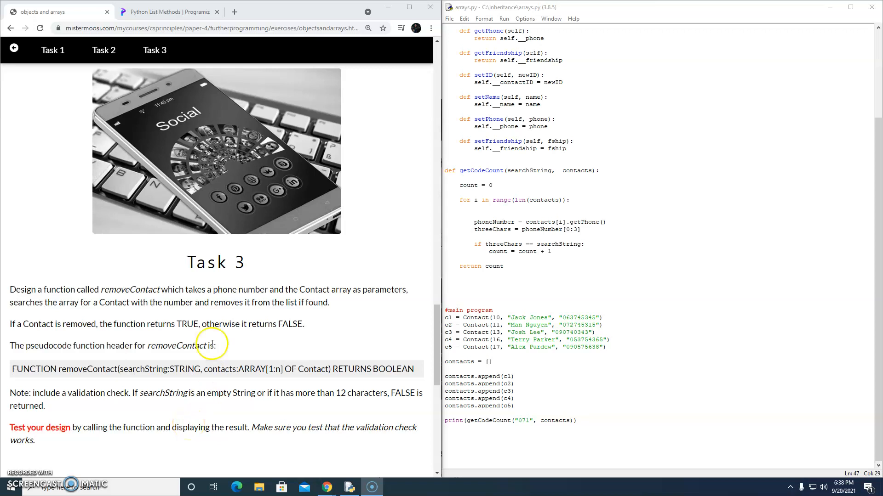
pyautogui.moveTo(245, 282)
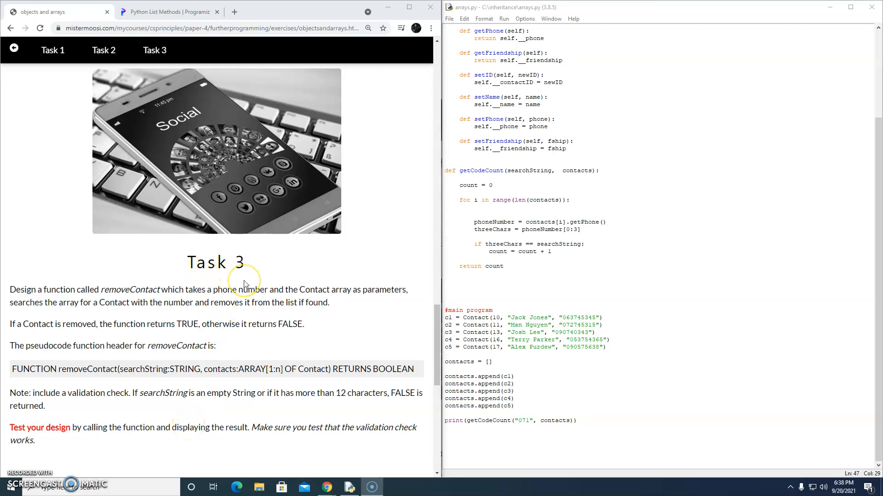
pyautogui.moveTo(244, 281)
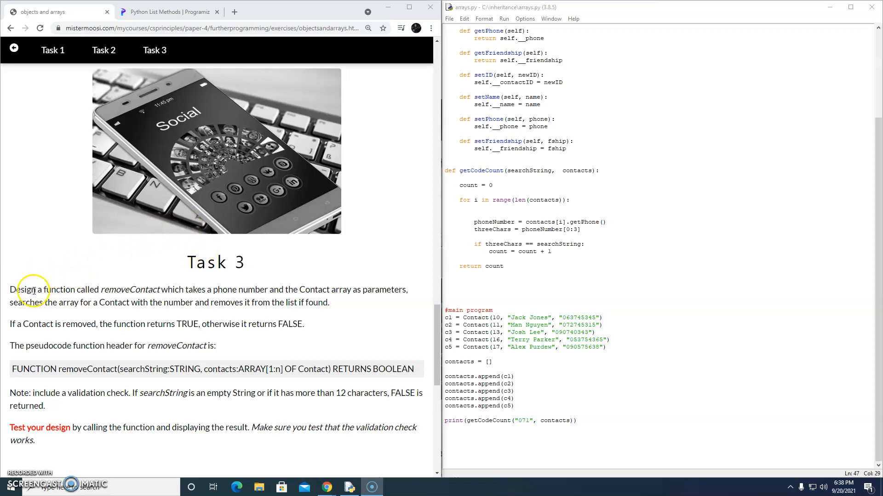
pyautogui.moveTo(130, 290)
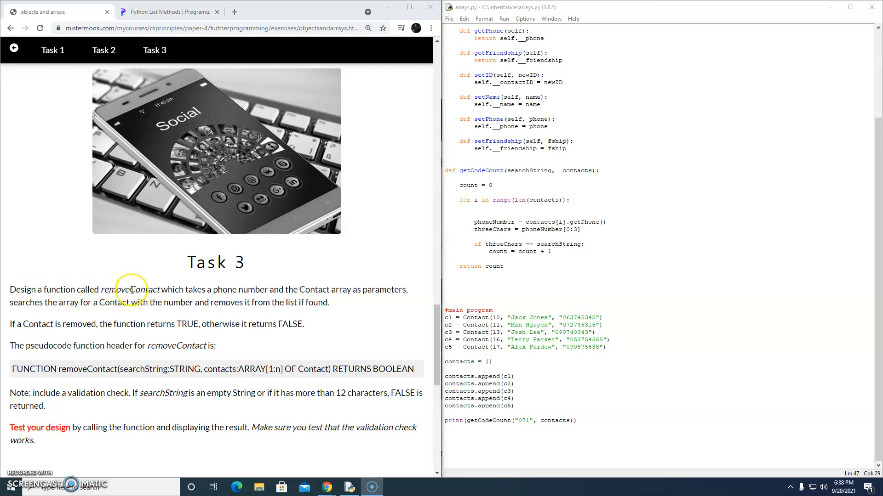
pyautogui.moveTo(301, 291)
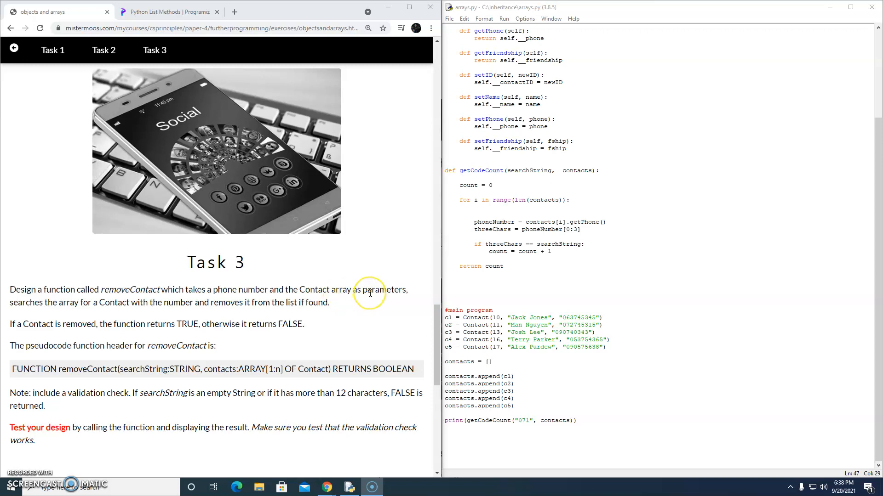
pyautogui.moveTo(111, 302)
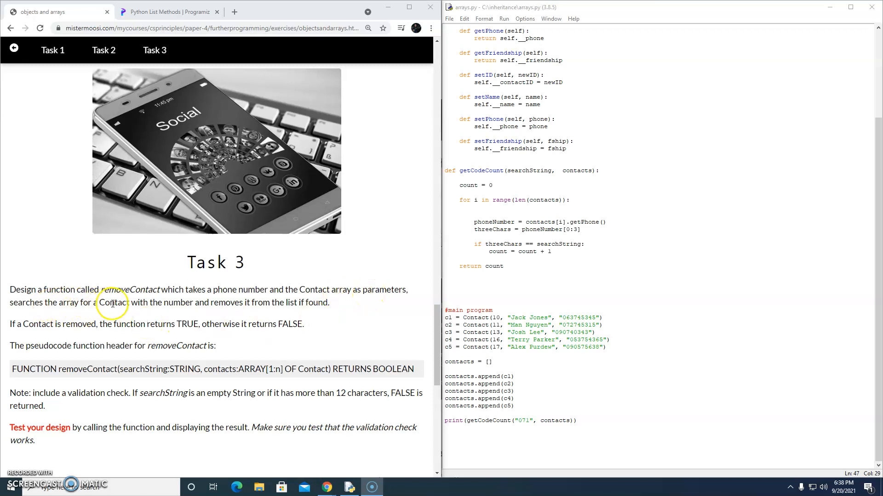
pyautogui.moveTo(176, 300)
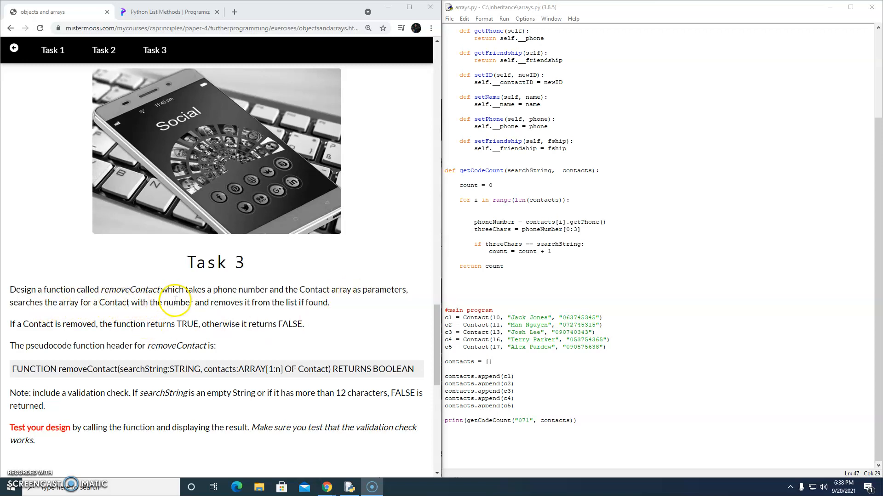
pyautogui.moveTo(320, 307)
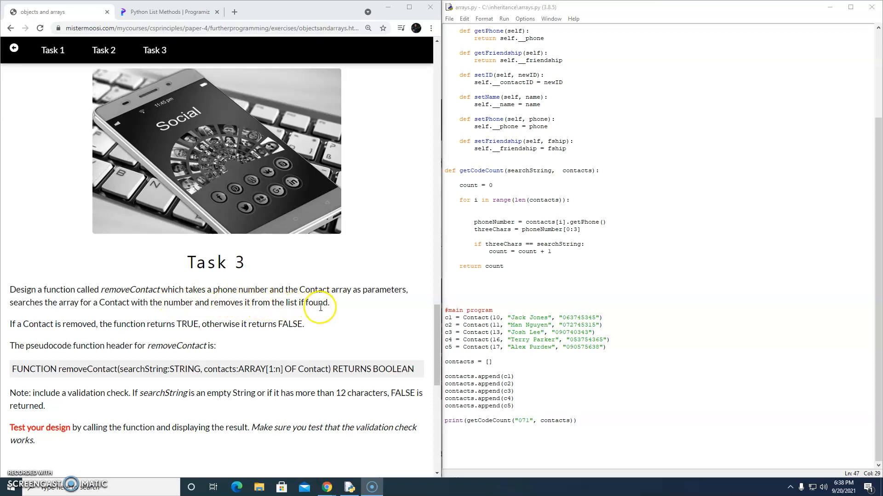
pyautogui.moveTo(150, 324)
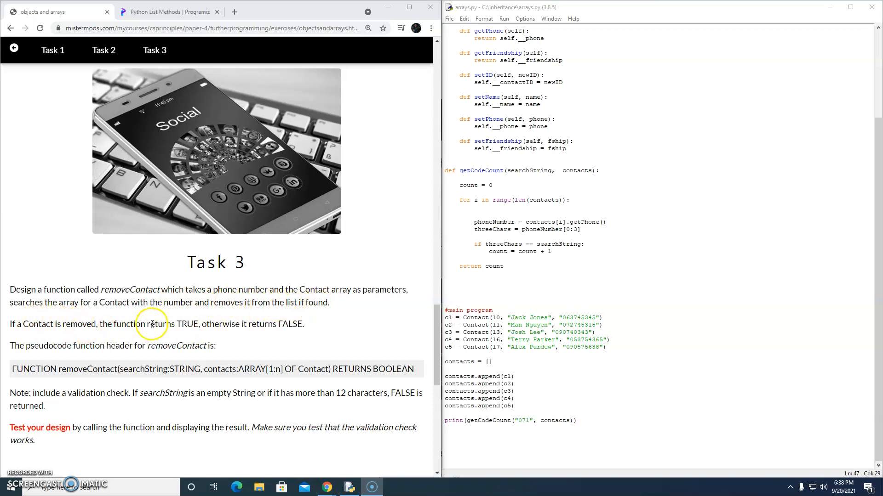
pyautogui.moveTo(194, 321)
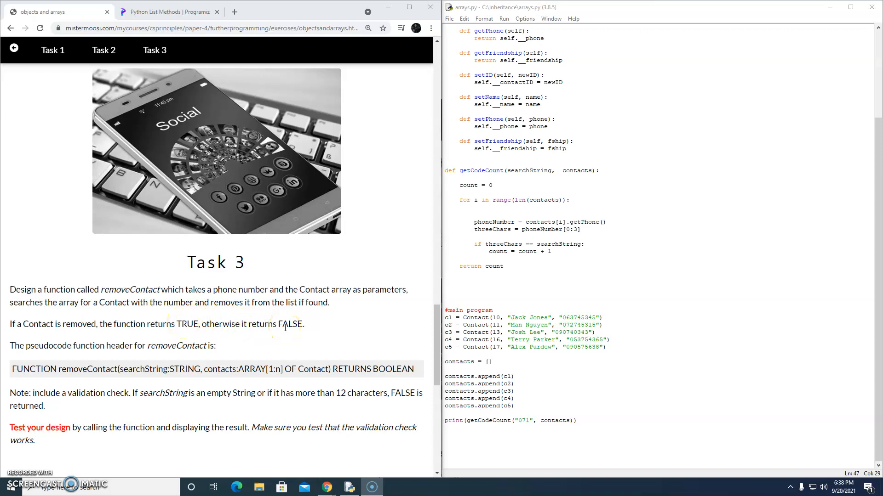
pyautogui.moveTo(129, 393)
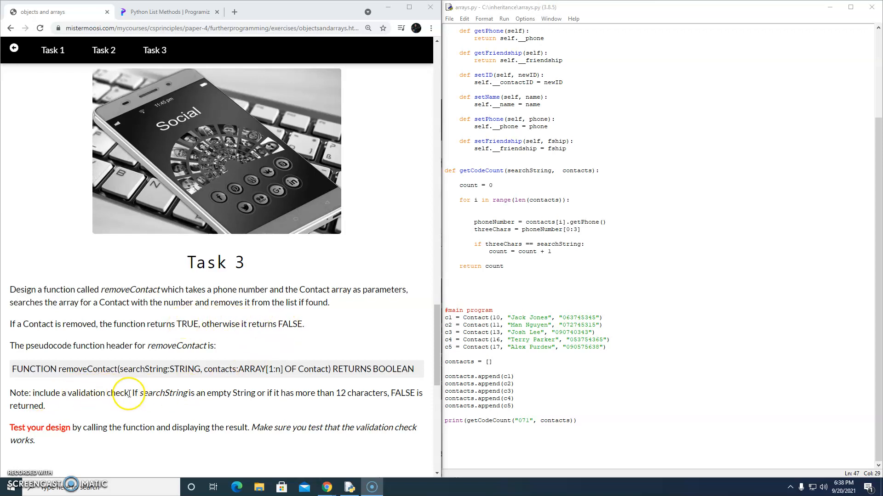
pyautogui.moveTo(244, 393)
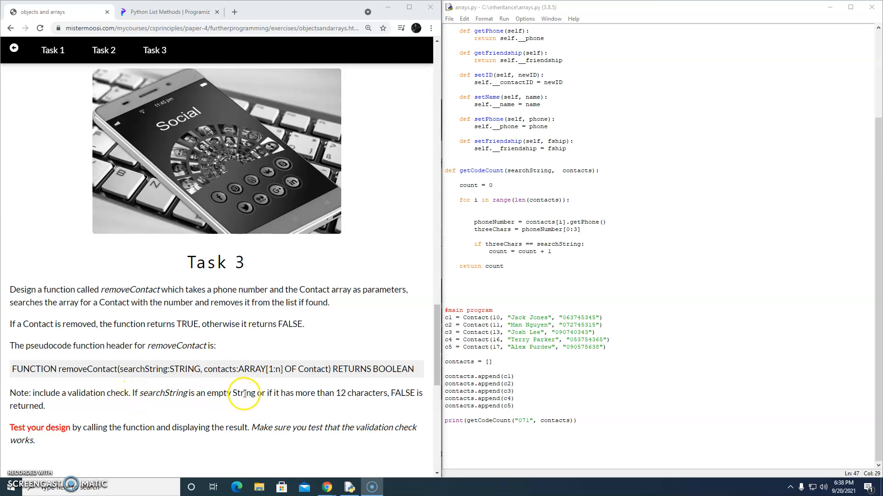
pyautogui.moveTo(329, 393)
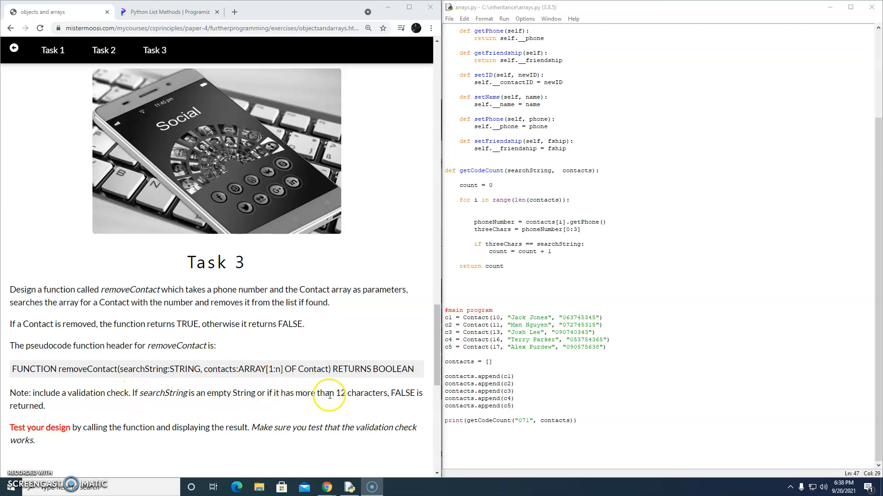
pyautogui.moveTo(323, 402)
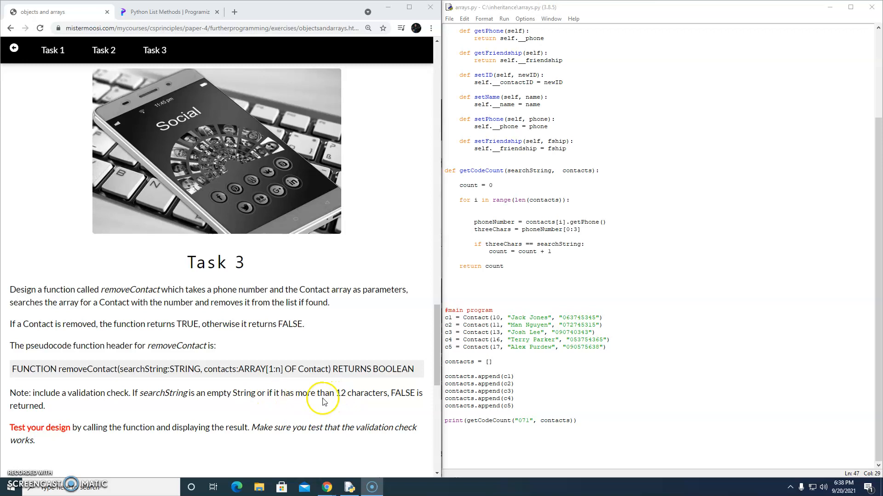
pyautogui.moveTo(347, 395)
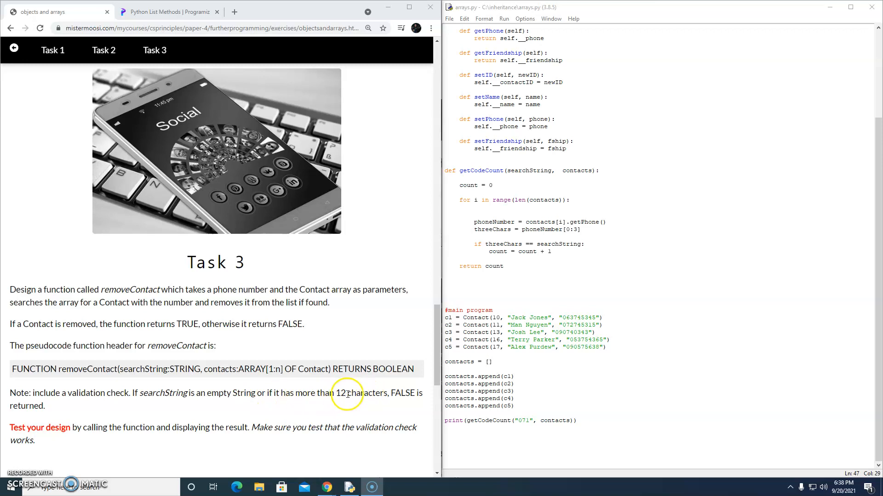
pyautogui.moveTo(62, 397)
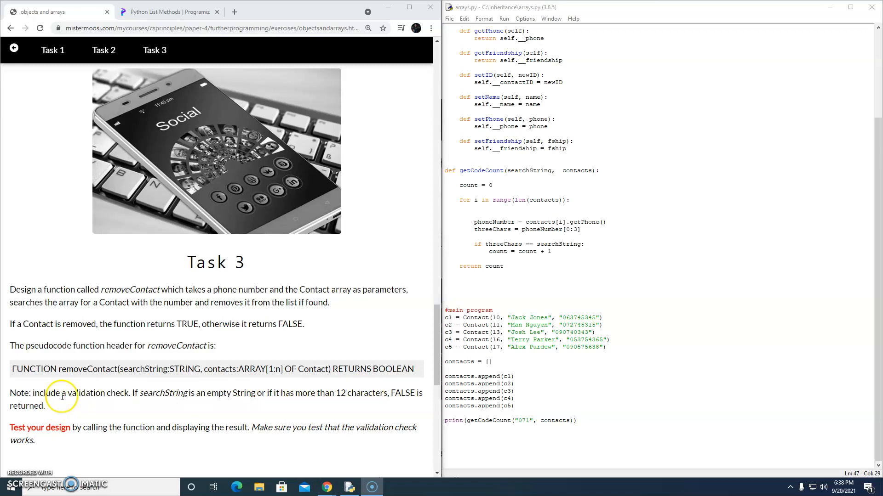
pyautogui.moveTo(99, 393)
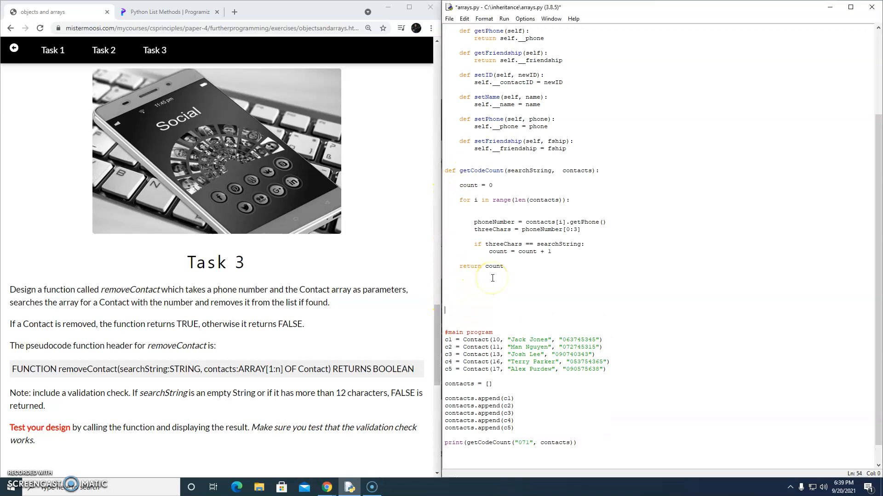
# - Define removeContact(searchString, contacts) as a new function in arrays.py
pyautogui.write('def')
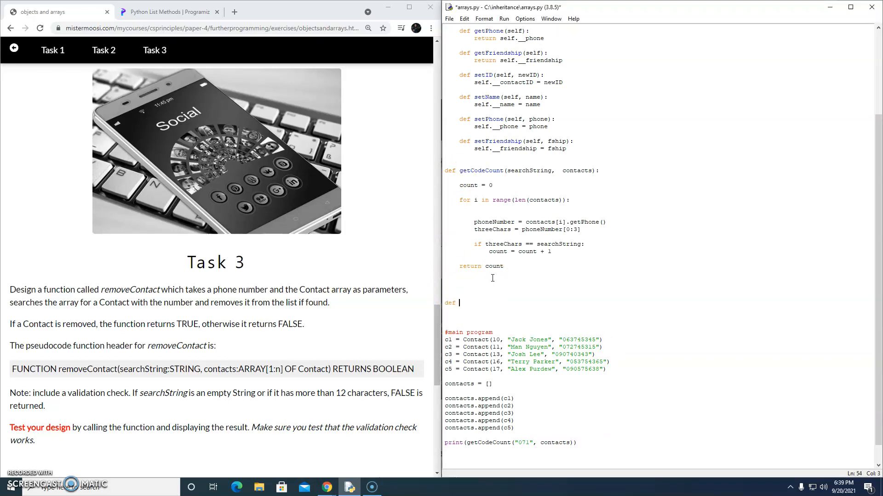
pyautogui.write('removeContact')
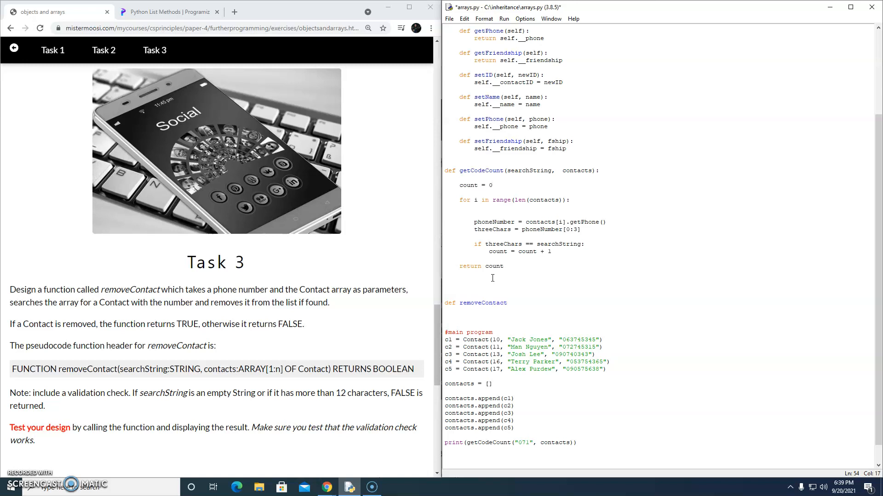
pyautogui.write('(')
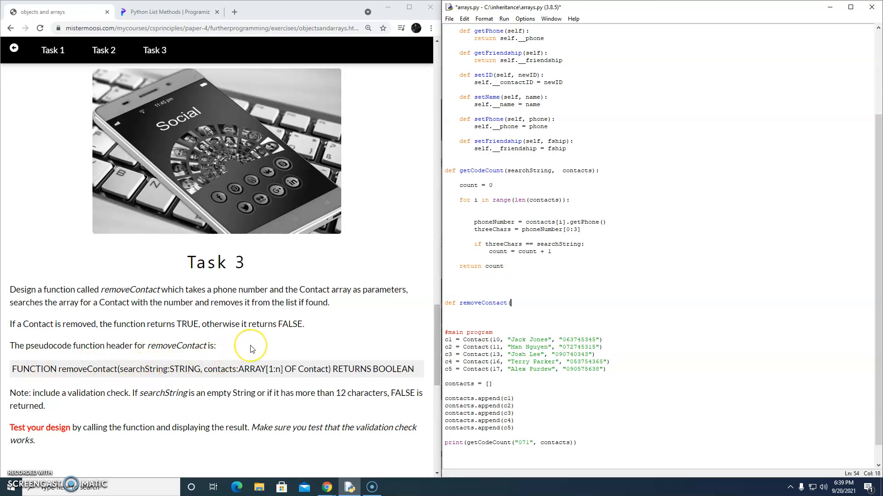
pyautogui.write('searchString,')
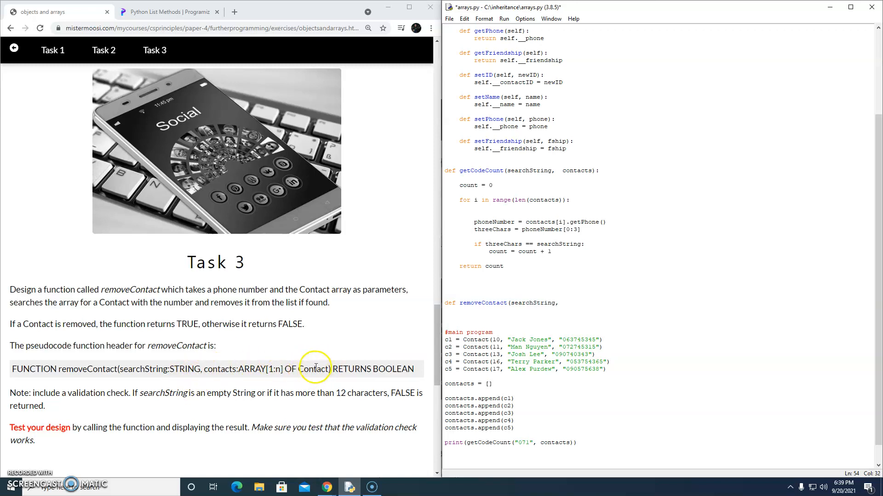
pyautogui.write('con')
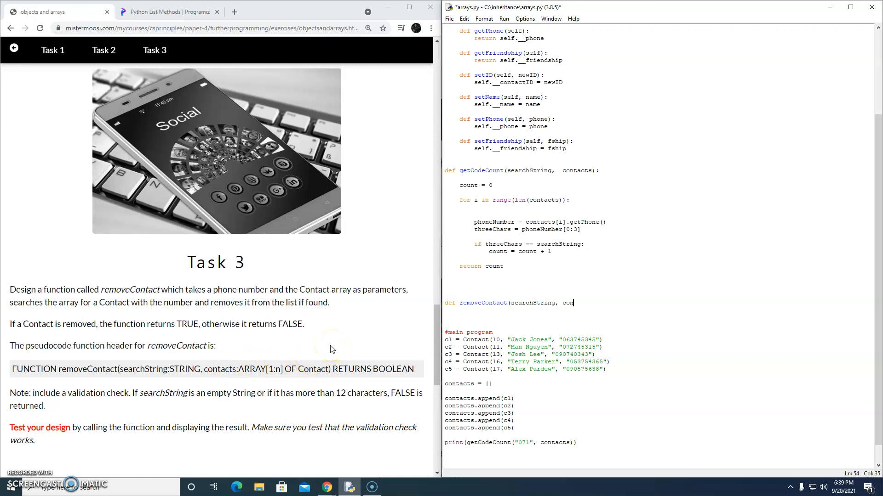
pyautogui.write('tacts):')
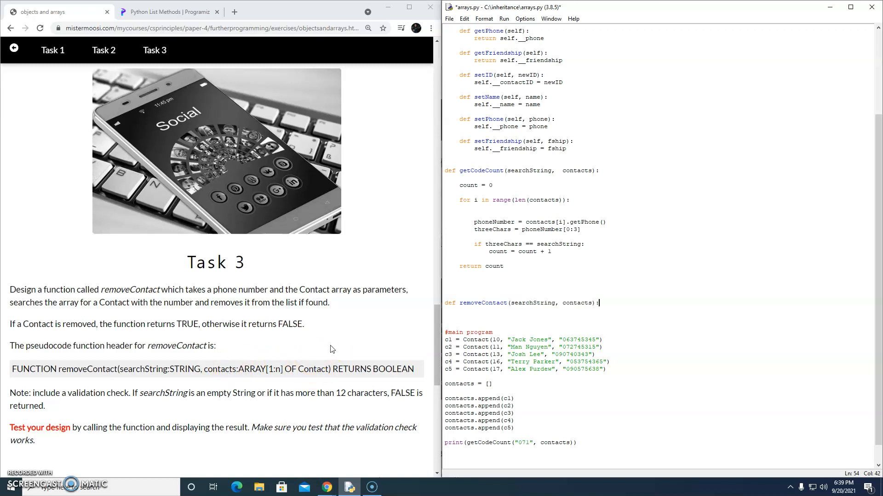
# - Return False when searchString is empty or its length exceeds 12
pyautogui.write('if')
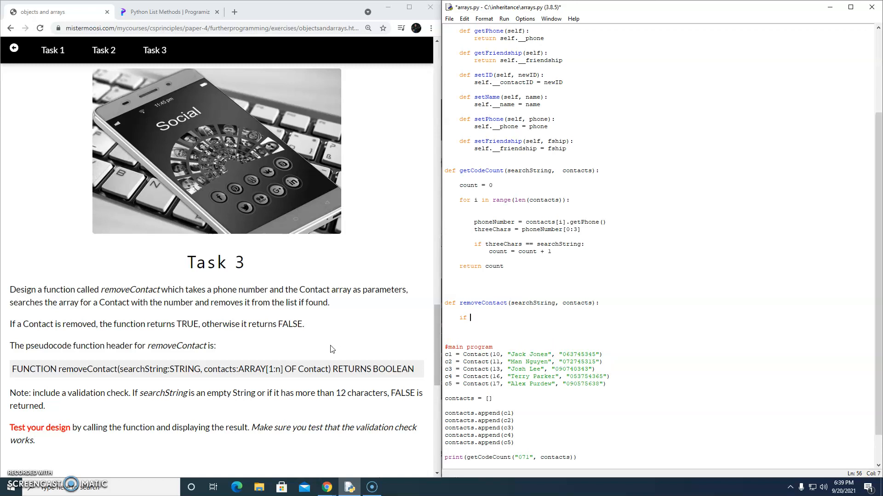
pyautogui.write('searchString ==')
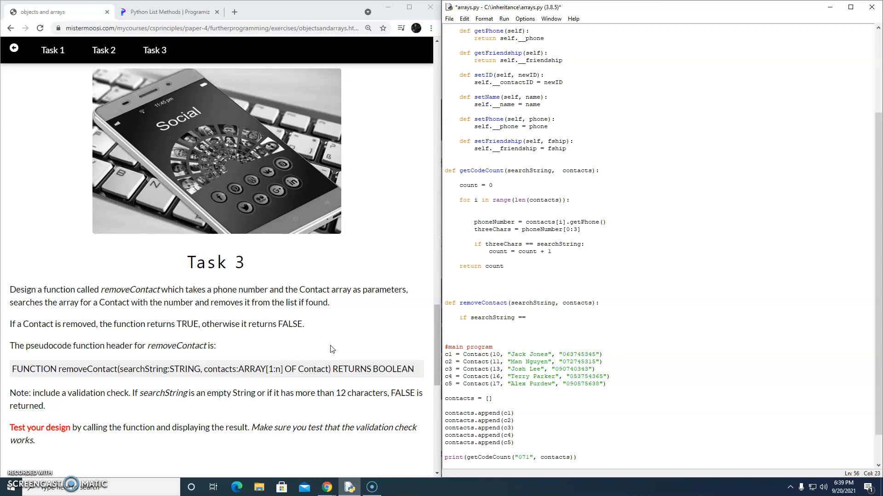
pyautogui.write('""')
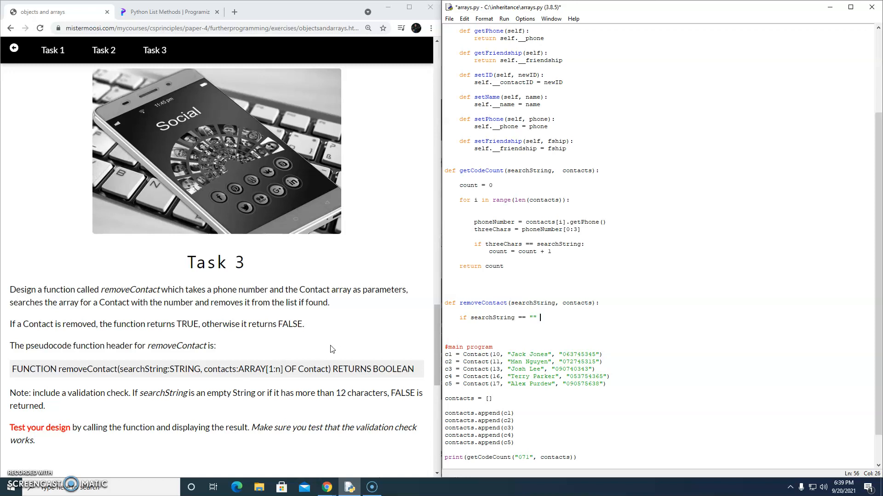
pyautogui.write('or len')
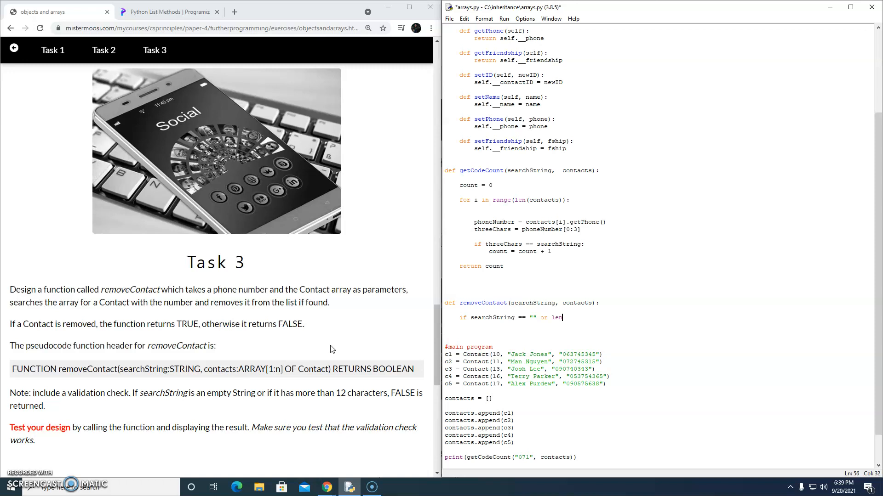
pyautogui.write('(searchString')
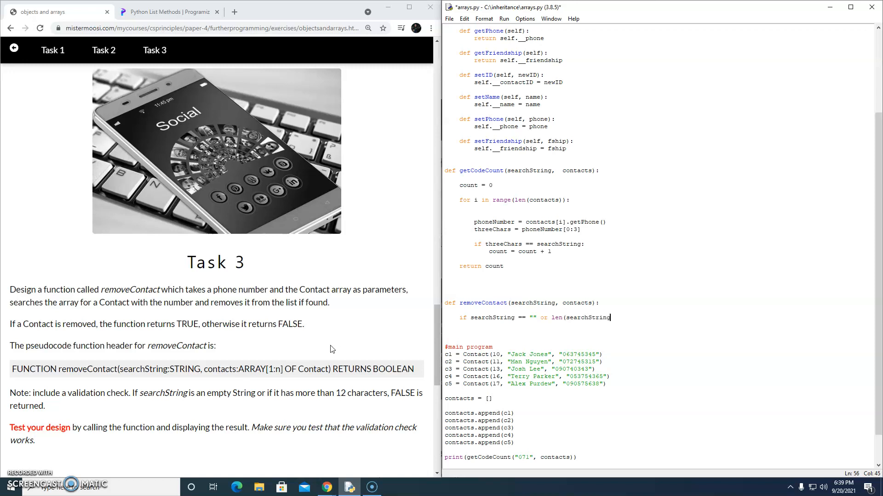
pyautogui.write('>')
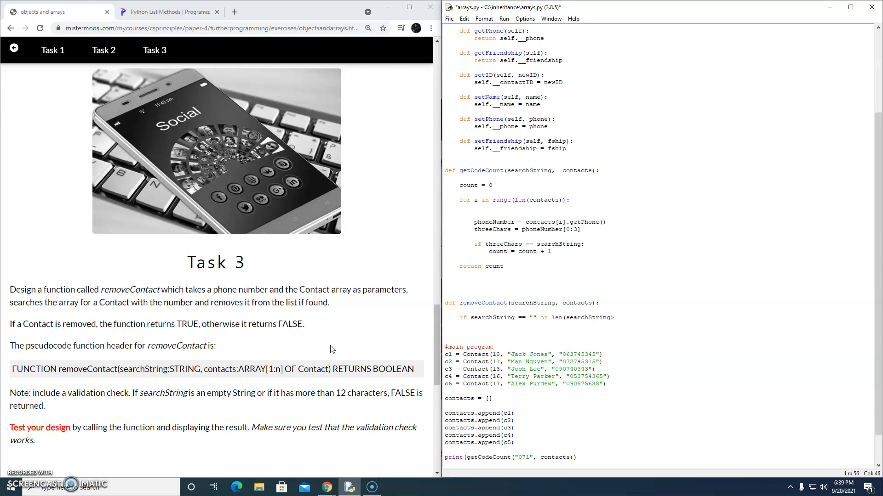
pyautogui.write('12')
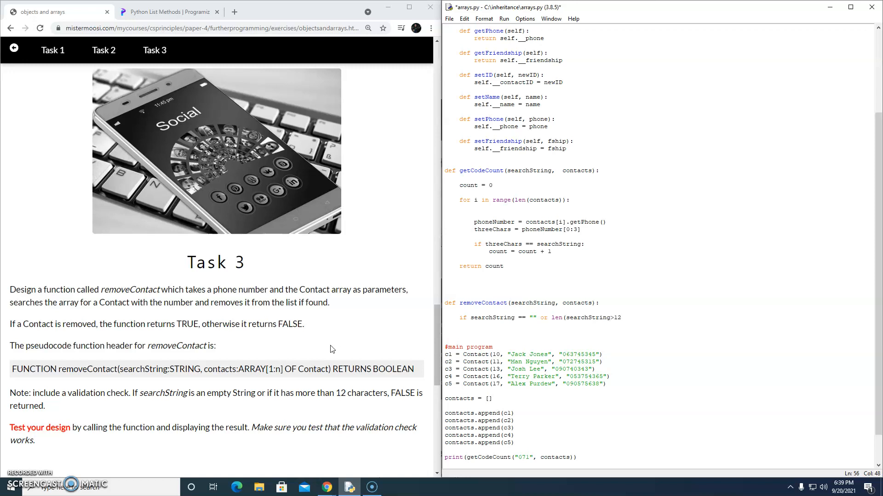
pyautogui.write('return False')
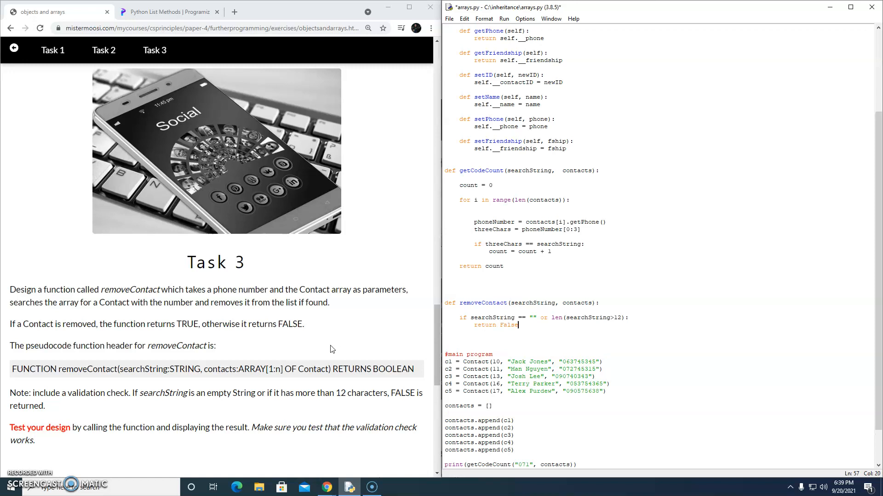
pyautogui.press('Return')
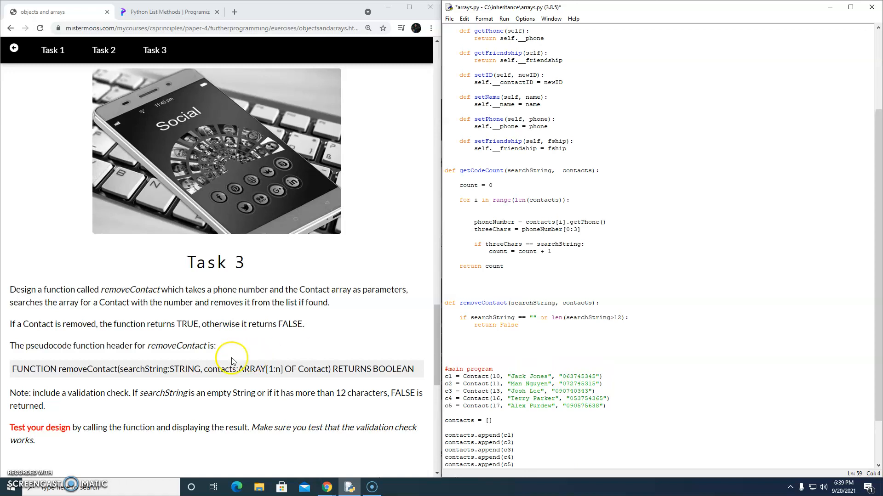
pyautogui.moveTo(136, 367)
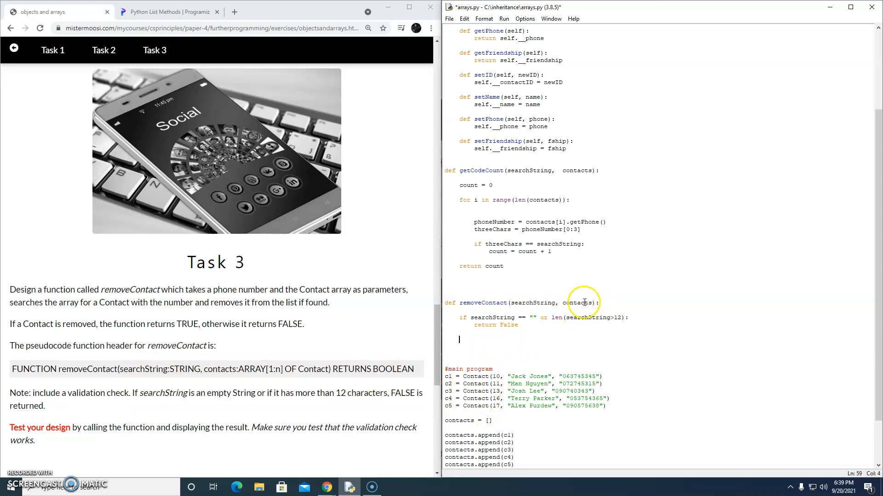
pyautogui.moveTo(500, 320)
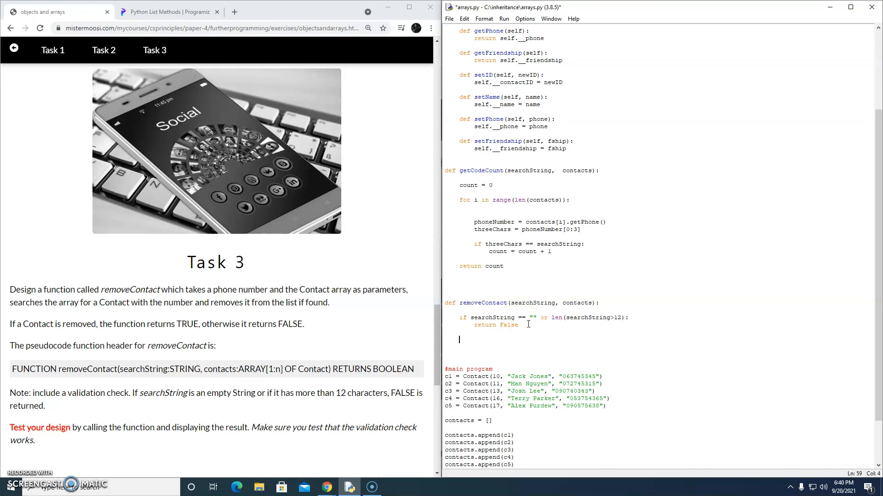
# - Set index = -1 and loop i over range(len(contacts))
pyautogui.write('=')
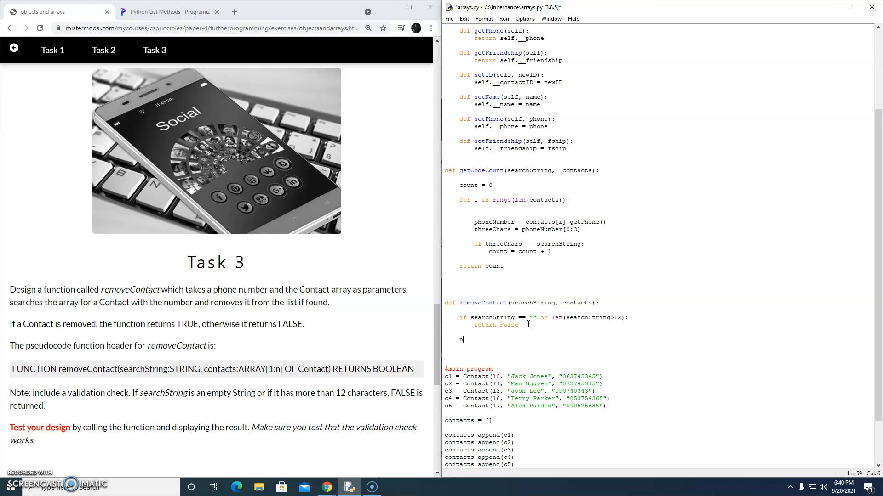
pyautogui.write('index')
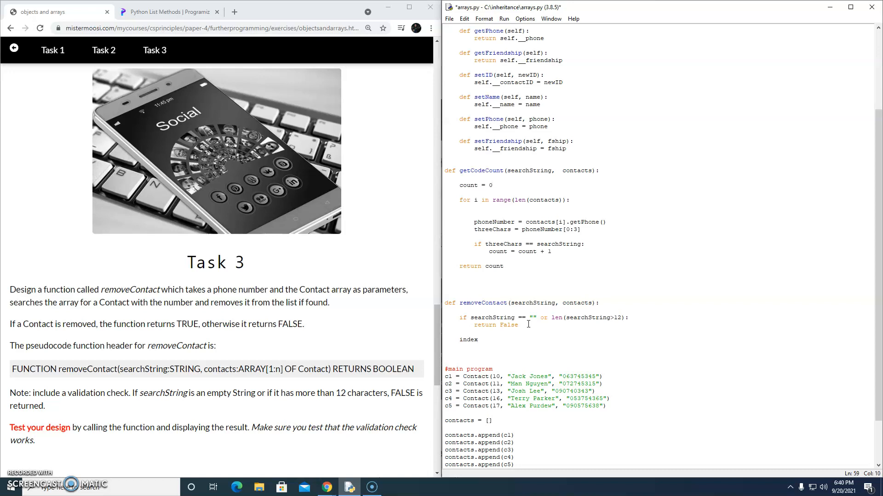
pyautogui.write('= -1')
pyautogui.write('for')
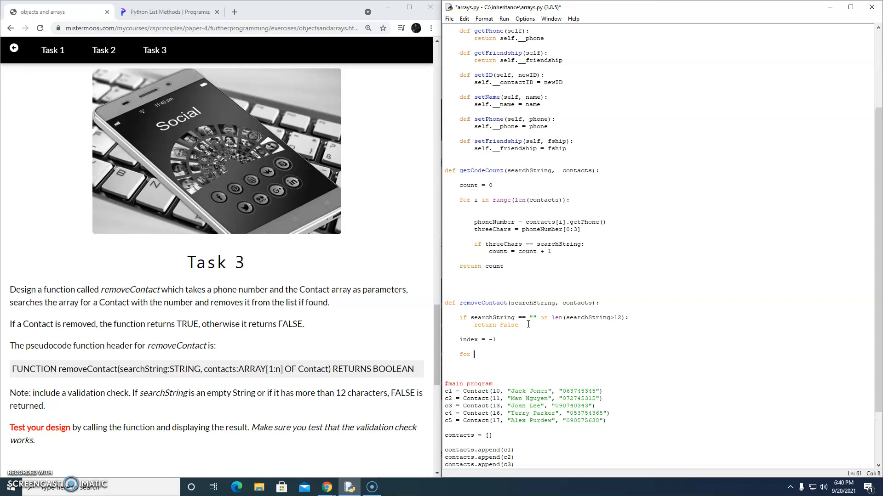
pyautogui.write('i in rang')
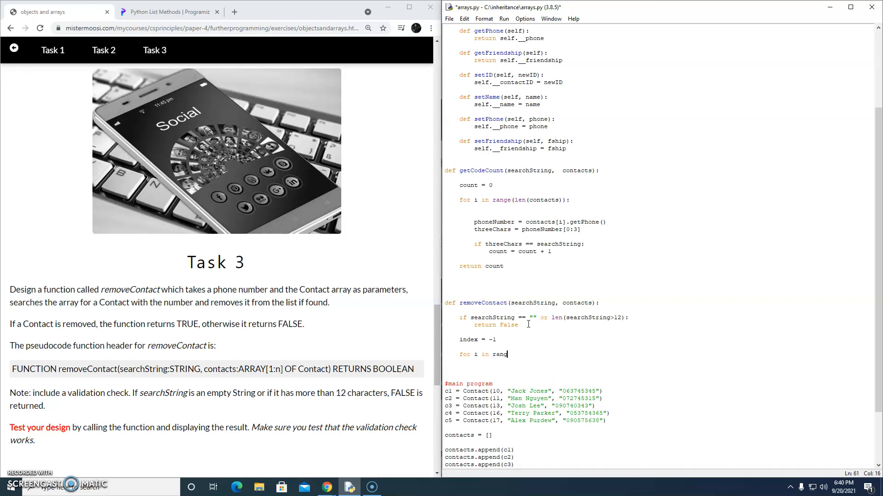
pyautogui.write('e(len(conta')
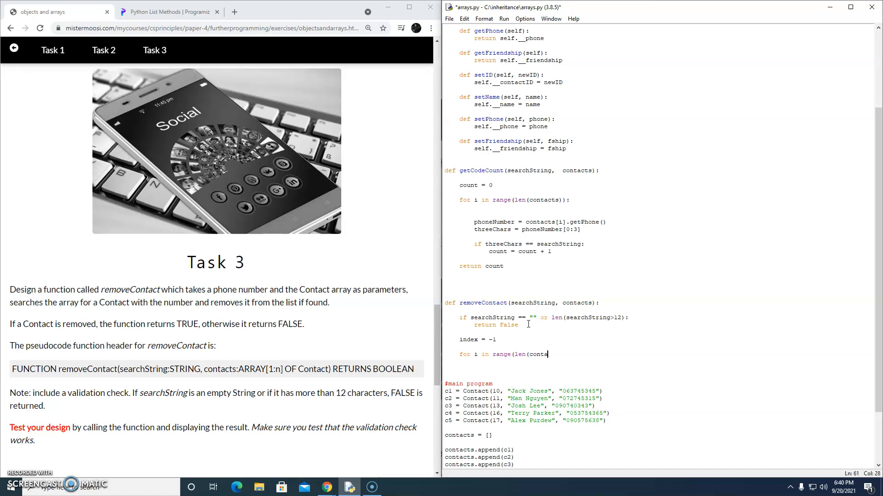
pyautogui.write('cts)):')
pyautogui.write('if')
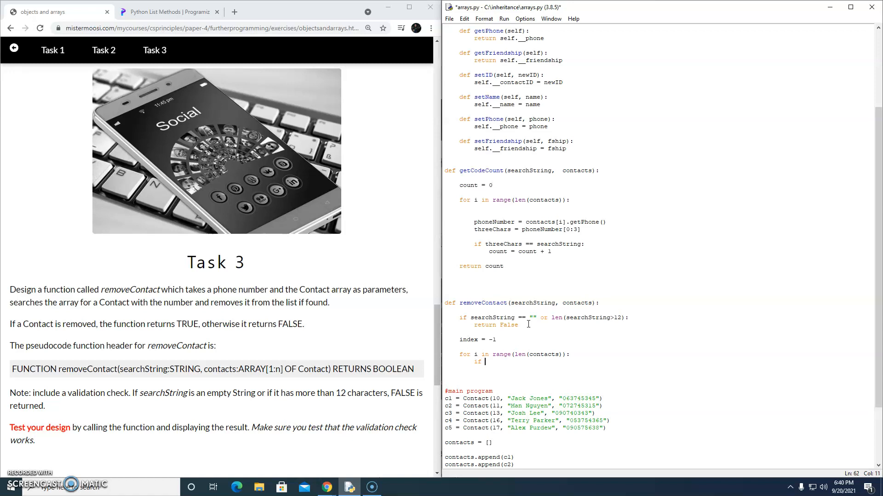
# - Set index = i when contacts[i].getPhone() equals searchString
pyautogui.write('cr')
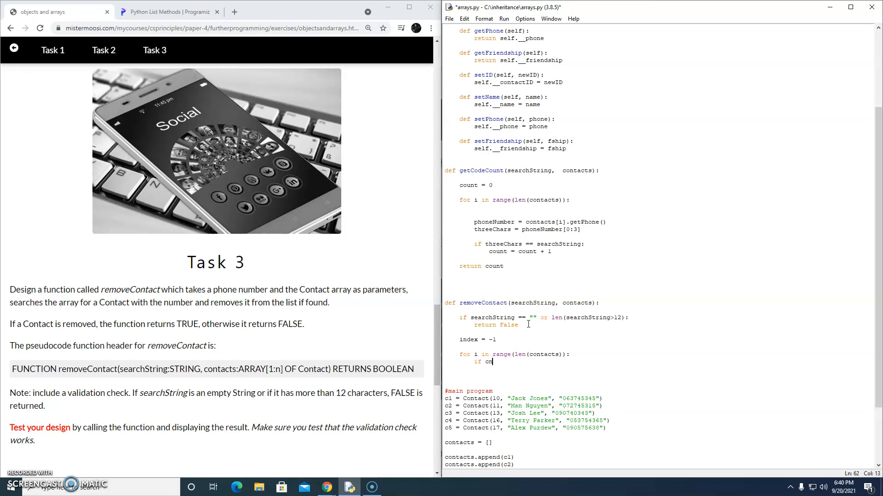
pyautogui.write('ontacts')
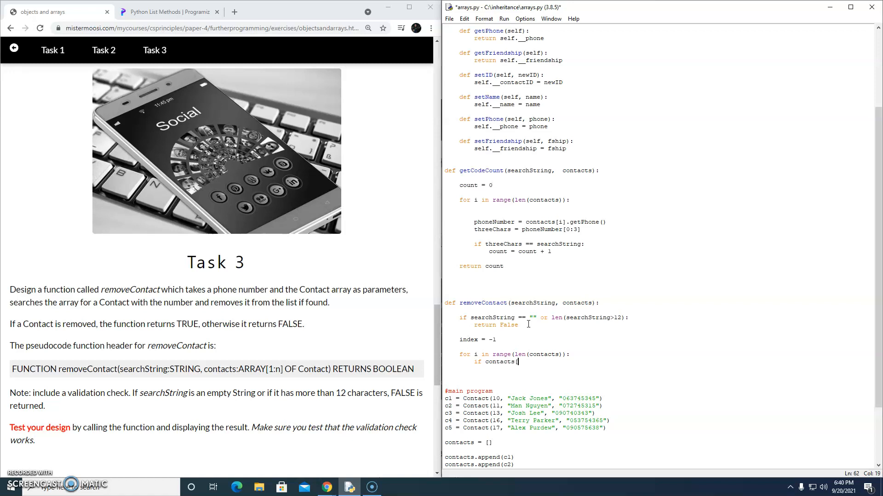
pyautogui.write('[i].')
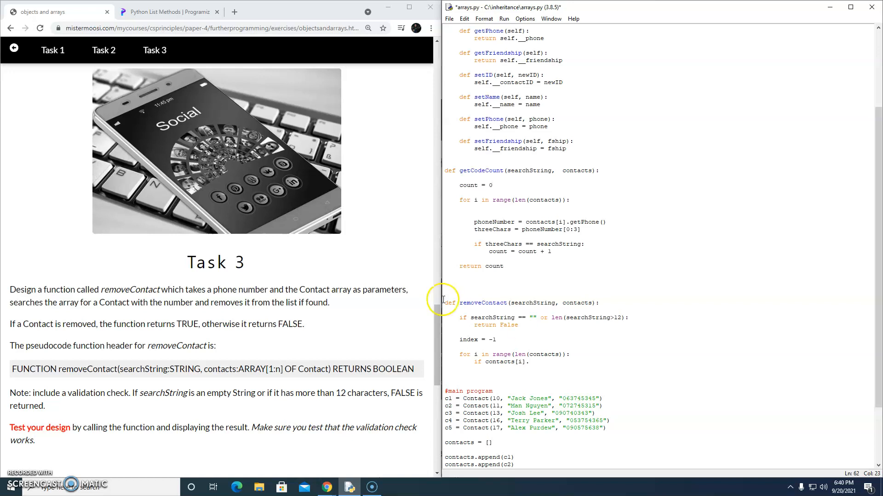
pyautogui.doubleClick(505, 362)
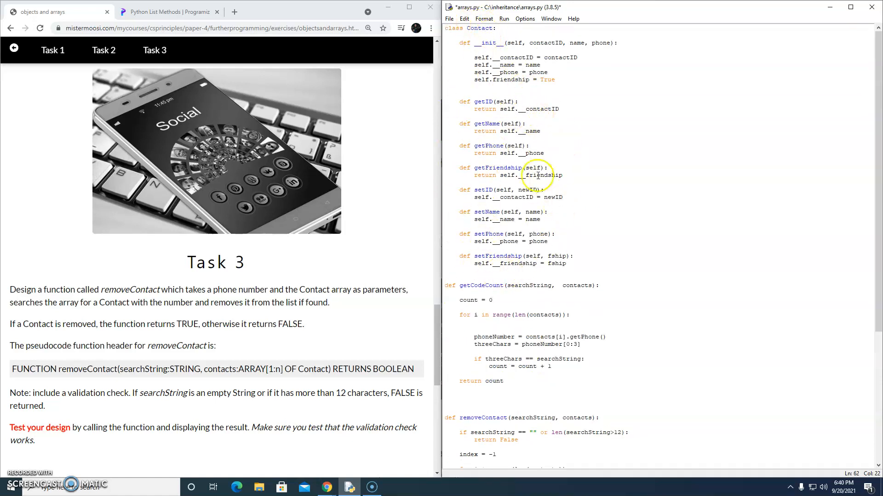
pyautogui.scroll(-3)
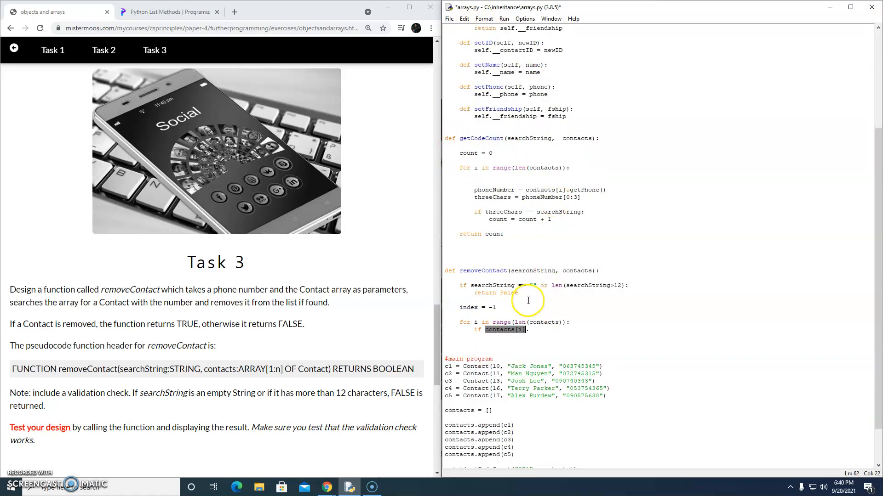
pyautogui.write('.d')
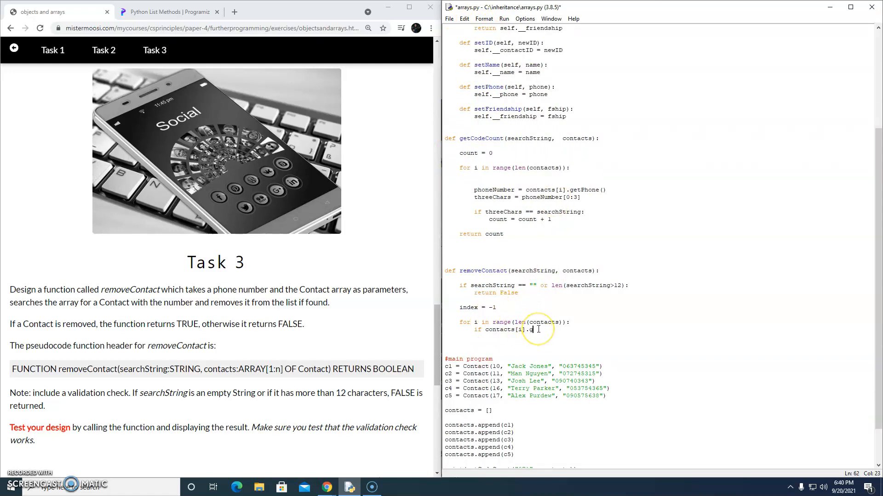
pyautogui.write('etPhone(')
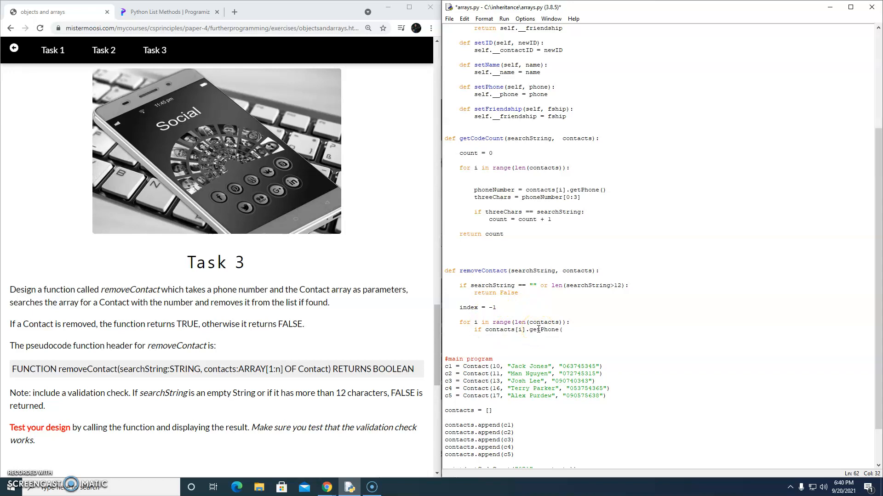
pyautogui.write(') ==')
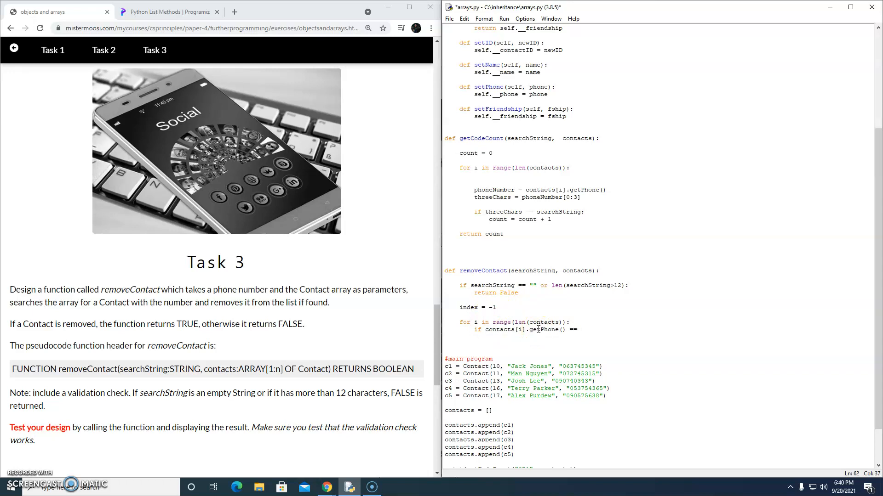
pyautogui.write('searchStrng')
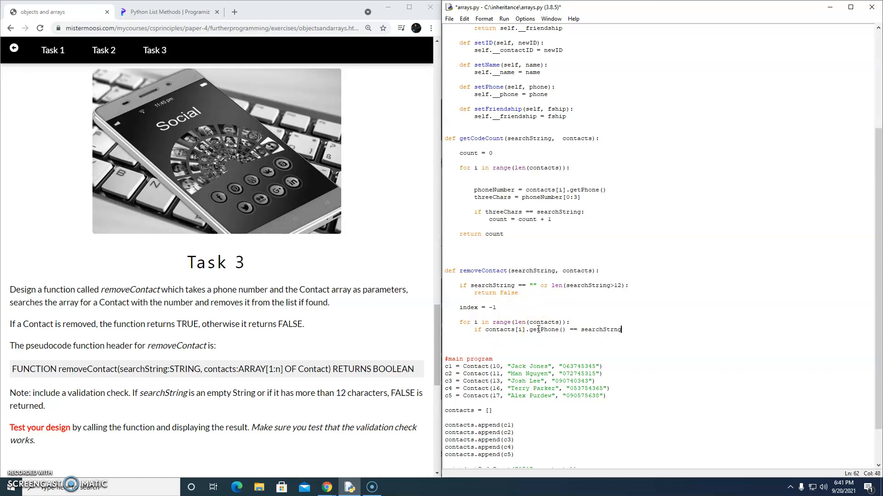
pyautogui.press('BackSpace')
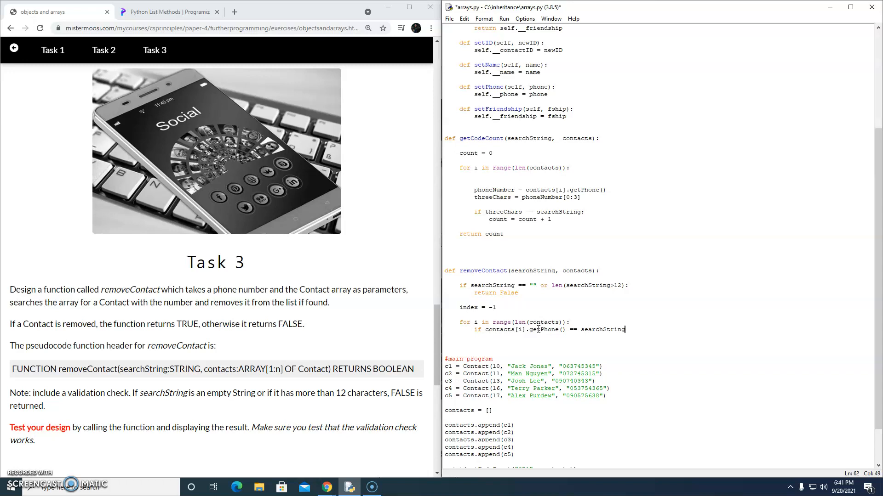
pyautogui.write(':')
pyautogui.press('Return')
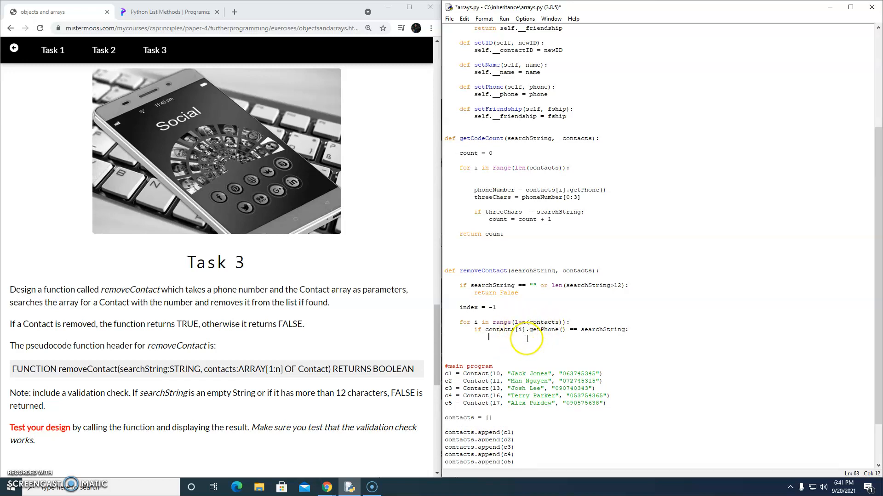
pyautogui.write('index')
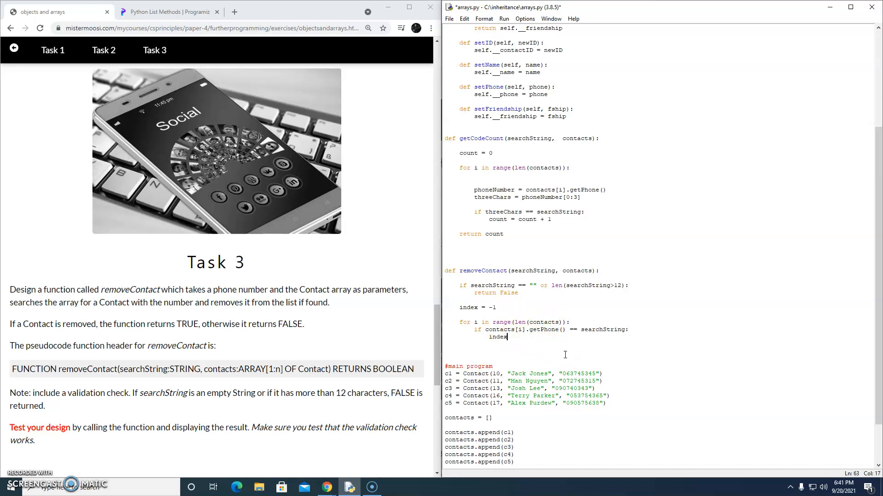
pyautogui.write('= i')
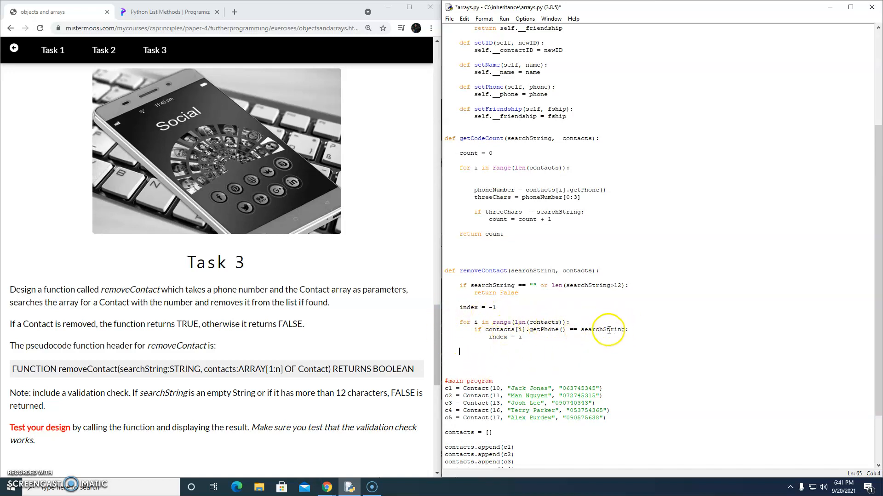
pyautogui.moveTo(608, 327)
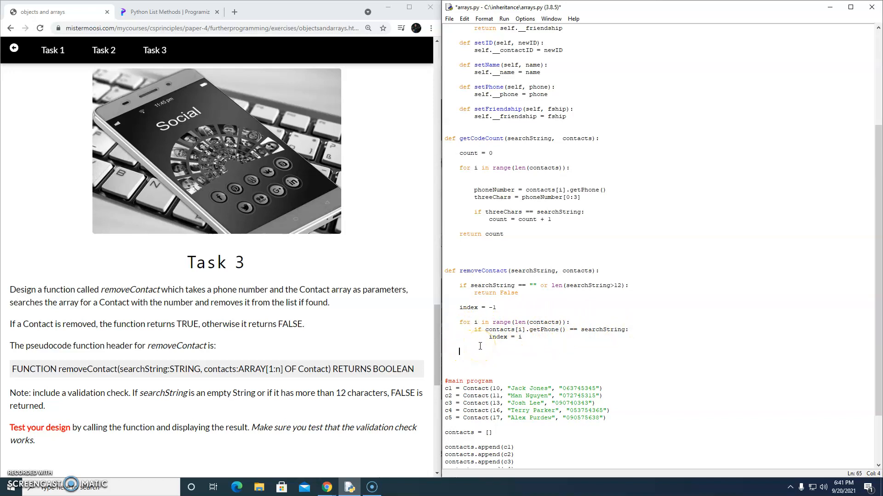
# - Add an 'if index != -1:' check after the loop, ready for its body
pyautogui.write('if index !=')
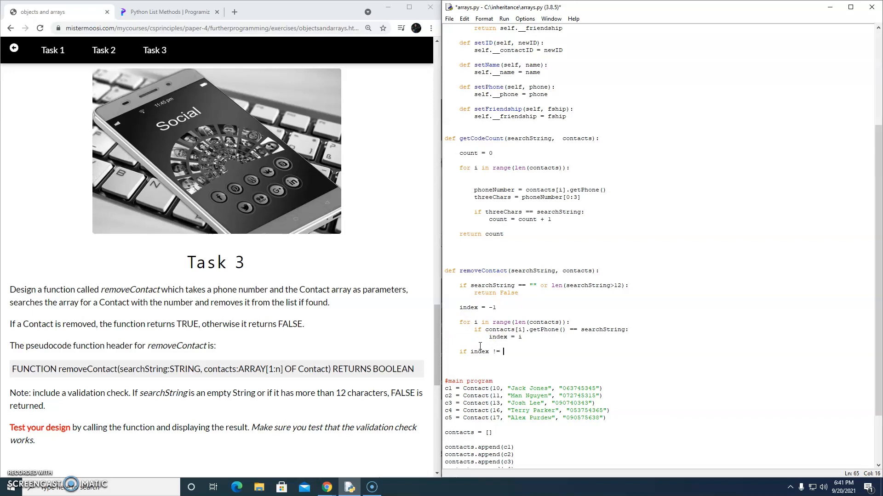
pyautogui.write('-1:')
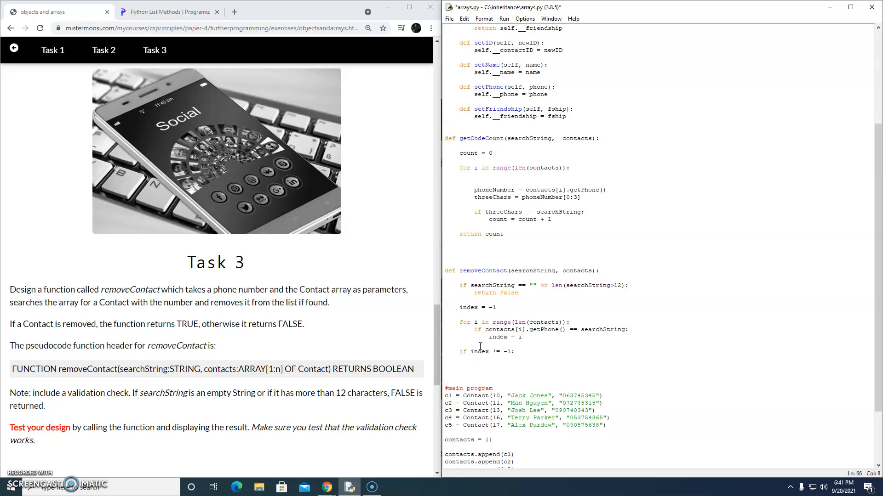
pyautogui.press('Return')
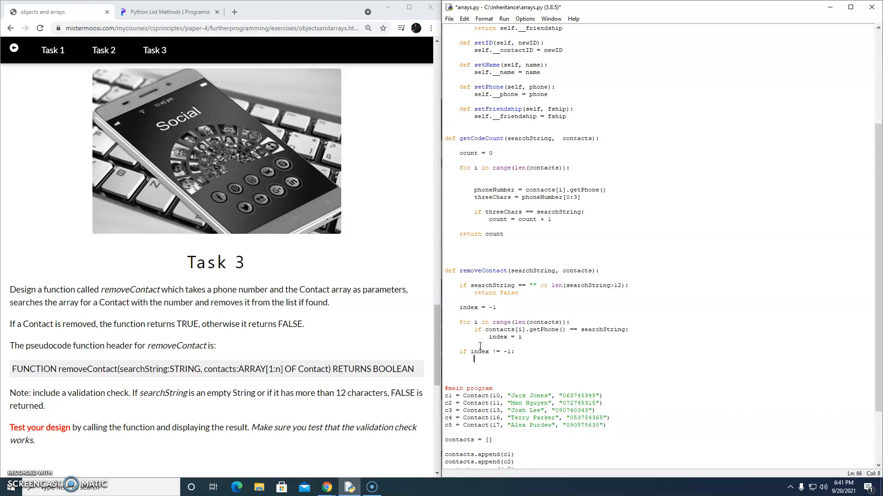
pyautogui.moveTo(345, 338)
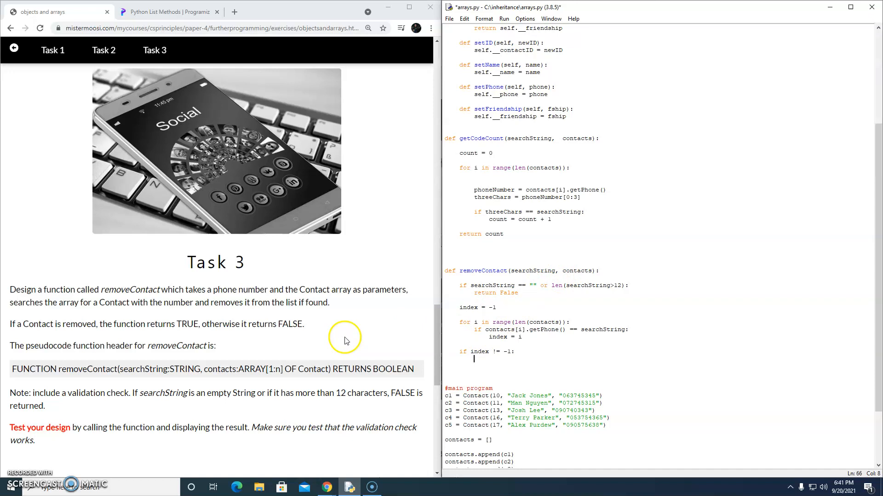
pyautogui.moveTo(22, 324)
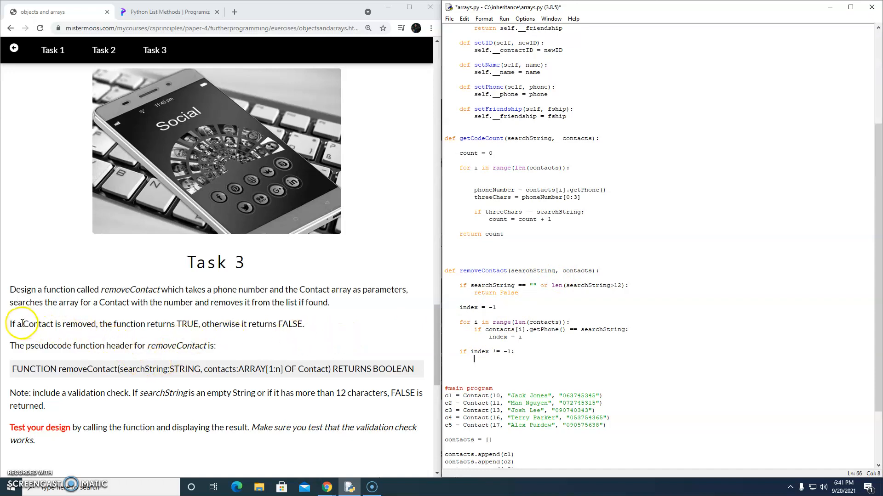
pyautogui.moveTo(149, 329)
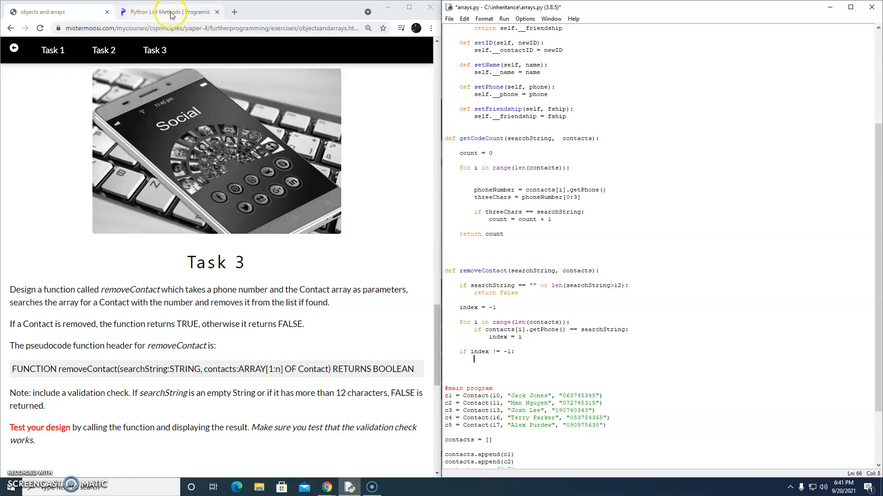
# - Switch to the Programiz list methods page and read the pop() tutorial
pyautogui.click(166, 11)
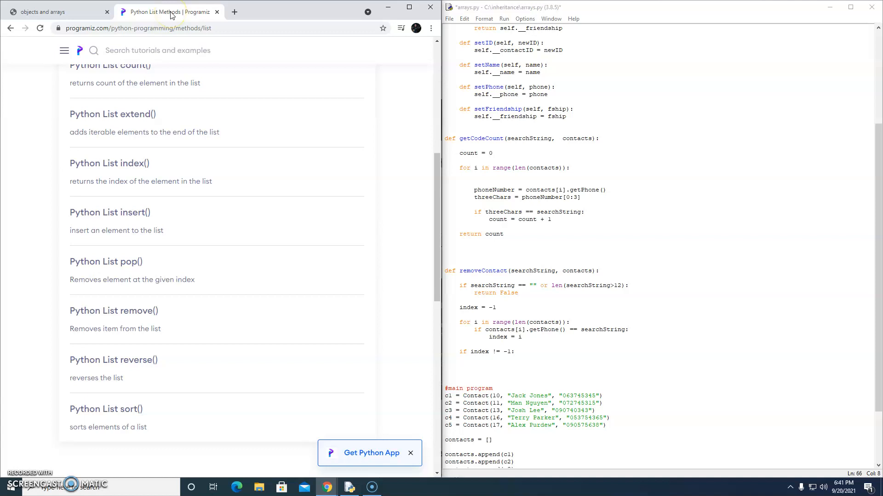
pyautogui.moveTo(101, 262)
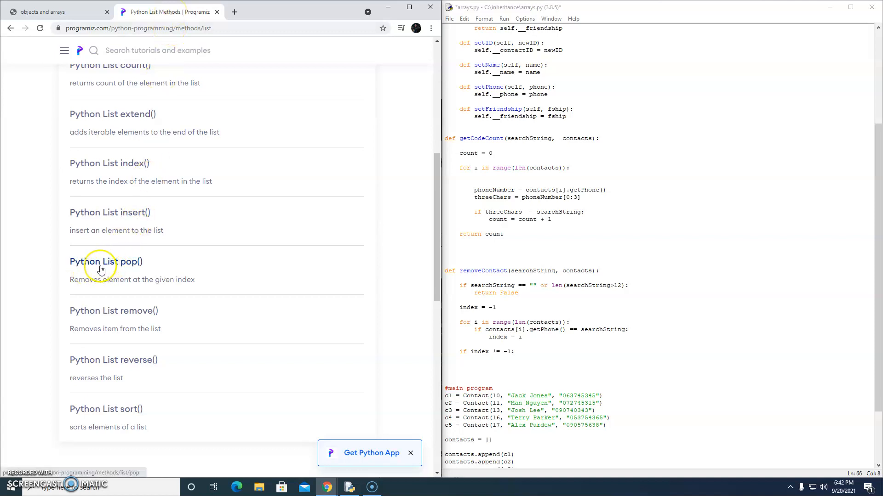
pyautogui.moveTo(142, 263)
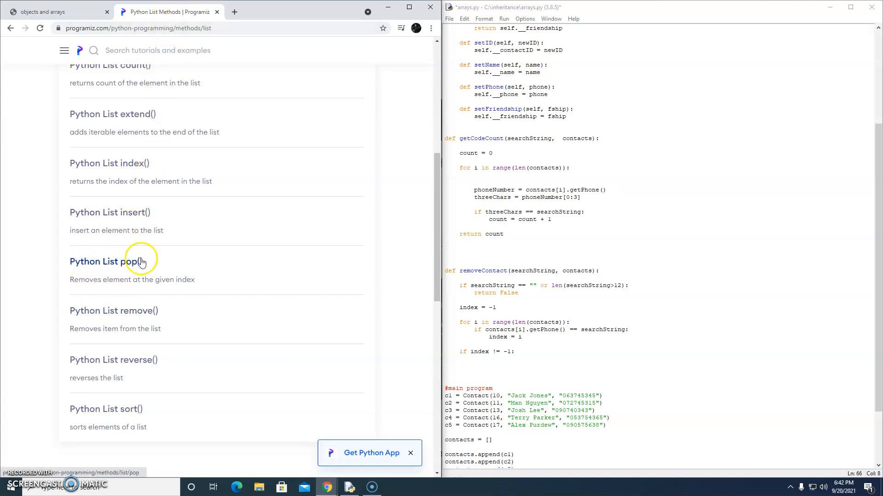
pyautogui.moveTo(149, 279)
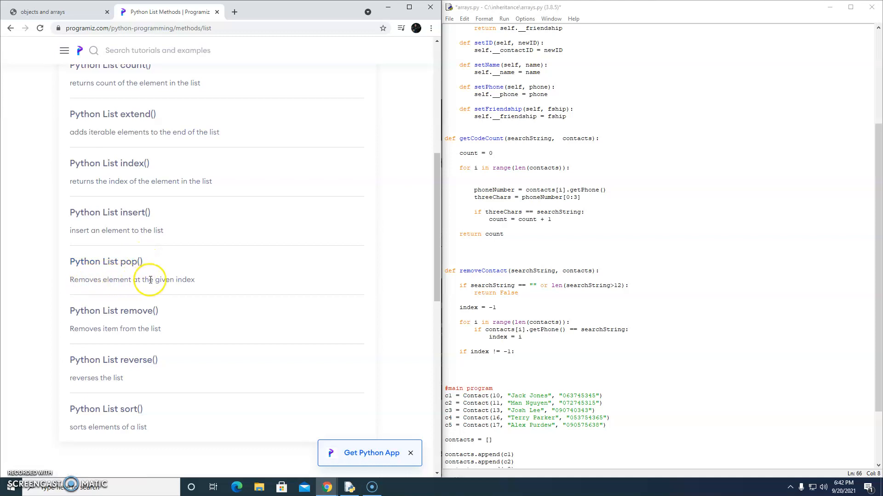
pyautogui.moveTo(184, 280)
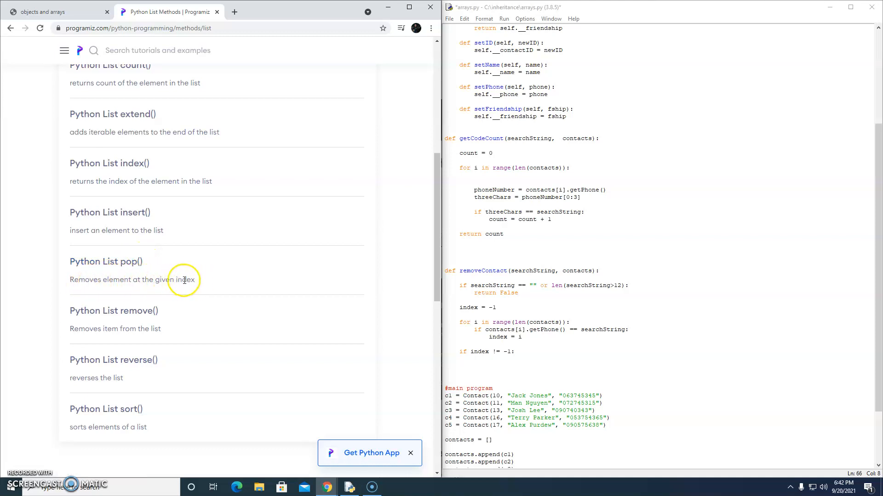
pyautogui.moveTo(122, 316)
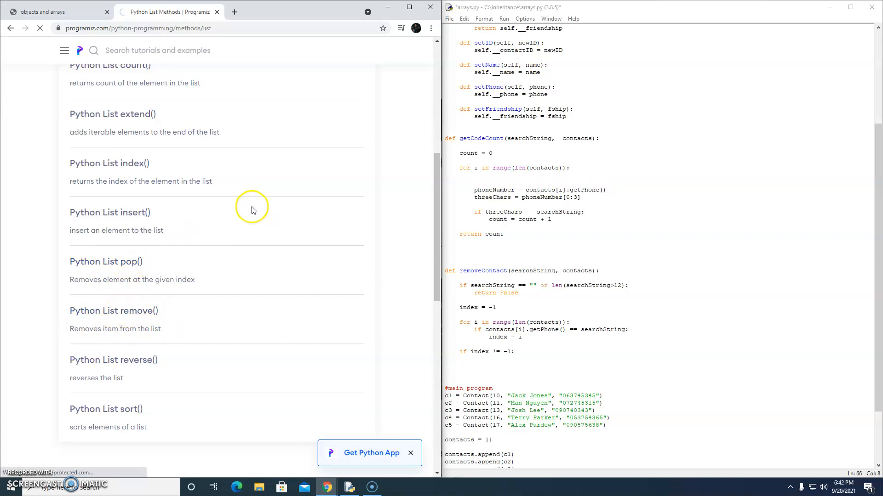
pyautogui.click(105, 262)
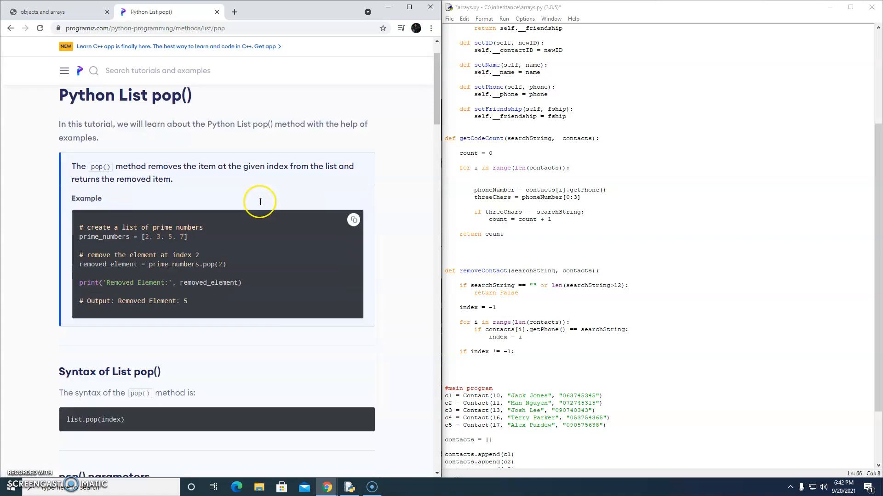
pyautogui.scroll(-3)
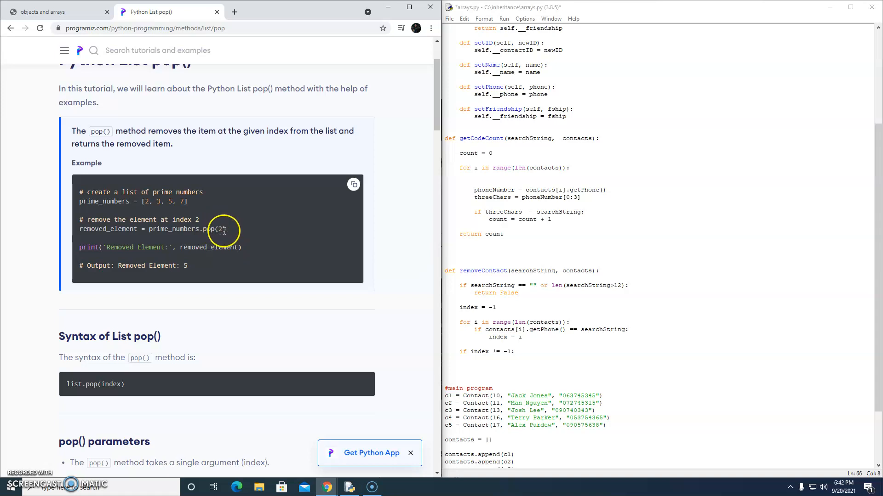
pyautogui.moveTo(175, 231)
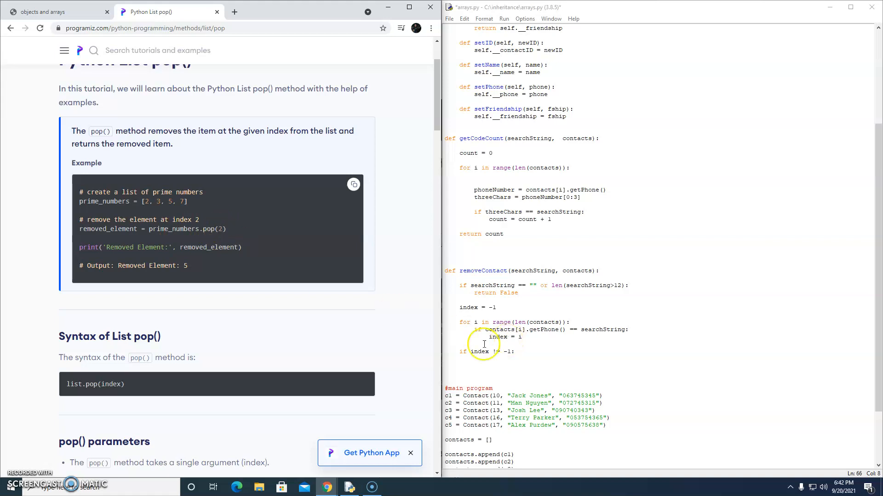
pyautogui.moveTo(276, 292)
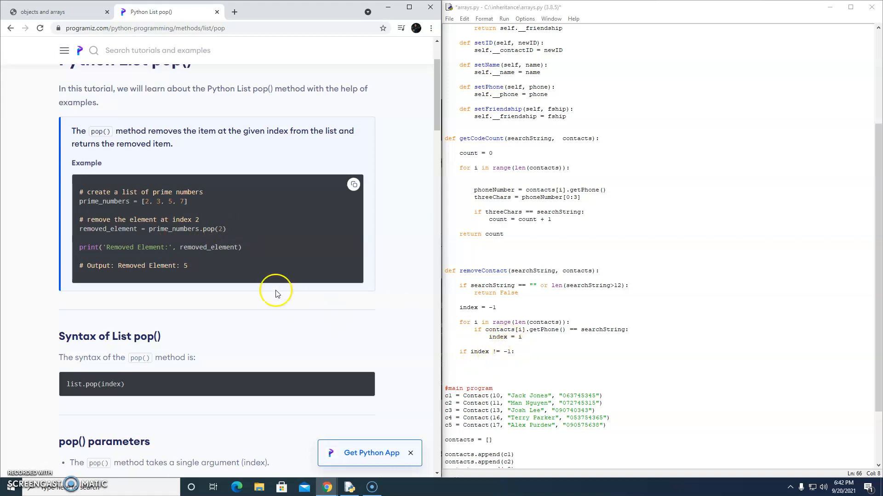
pyautogui.moveTo(175, 228)
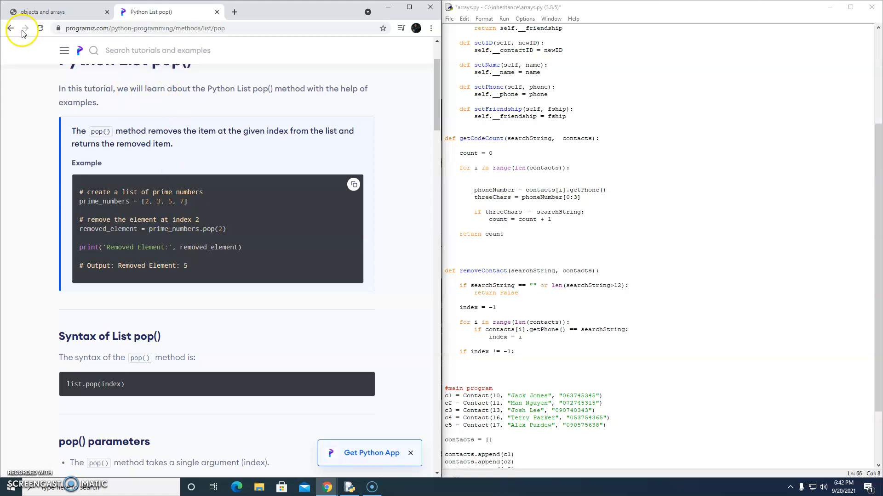
# - Read the Python List remove() example and syntax, then return to the methods overview
pyautogui.click(10, 29)
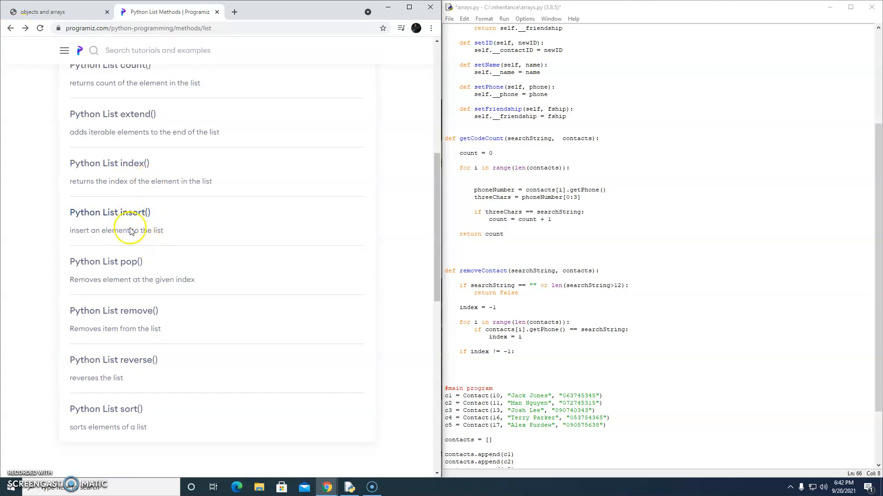
pyautogui.click(113, 311)
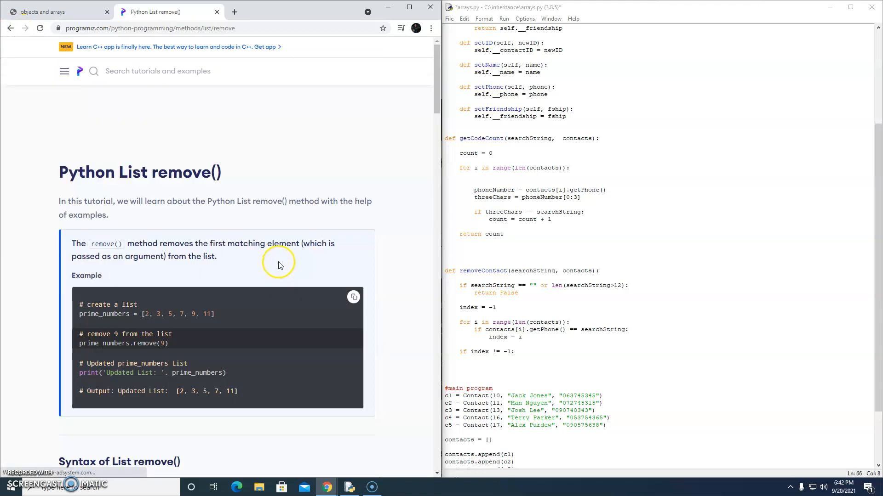
pyautogui.moveTo(199, 242)
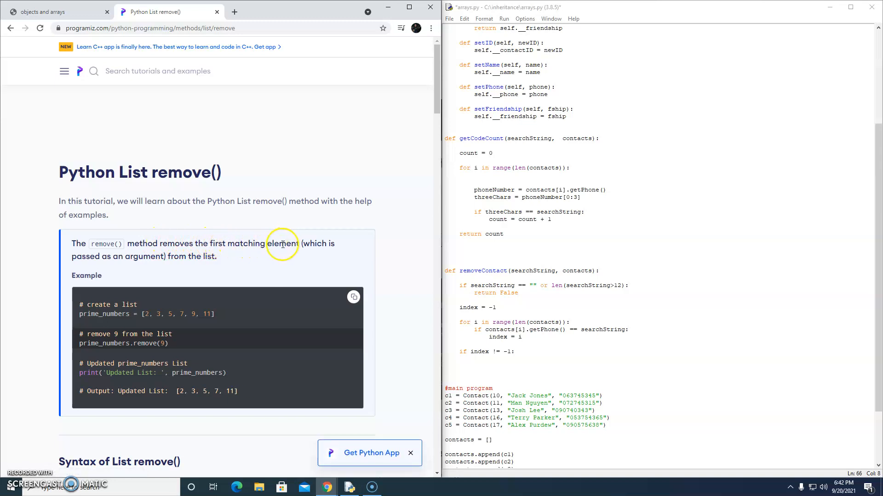
pyautogui.moveTo(214, 255)
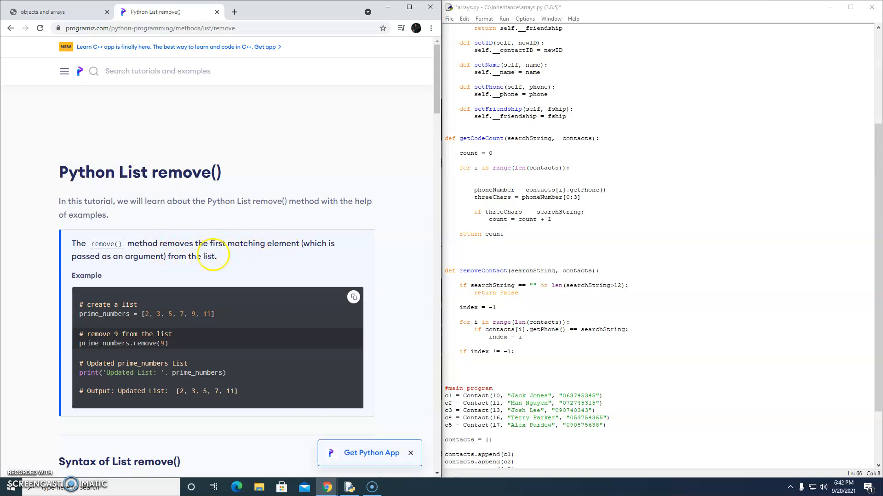
pyautogui.scroll(-3)
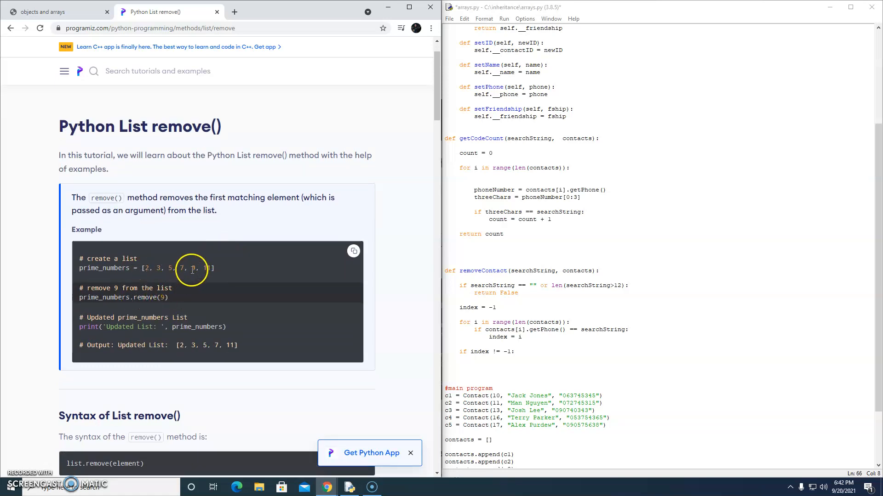
pyautogui.moveTo(167, 329)
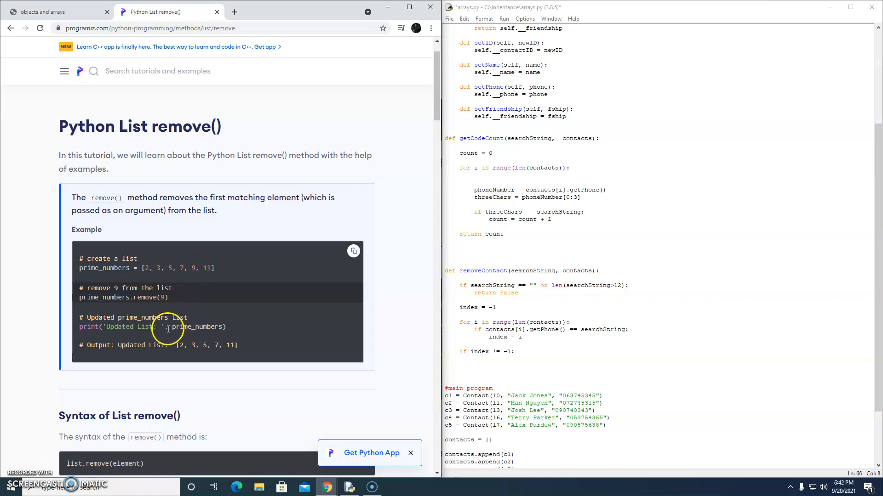
pyautogui.moveTo(194, 238)
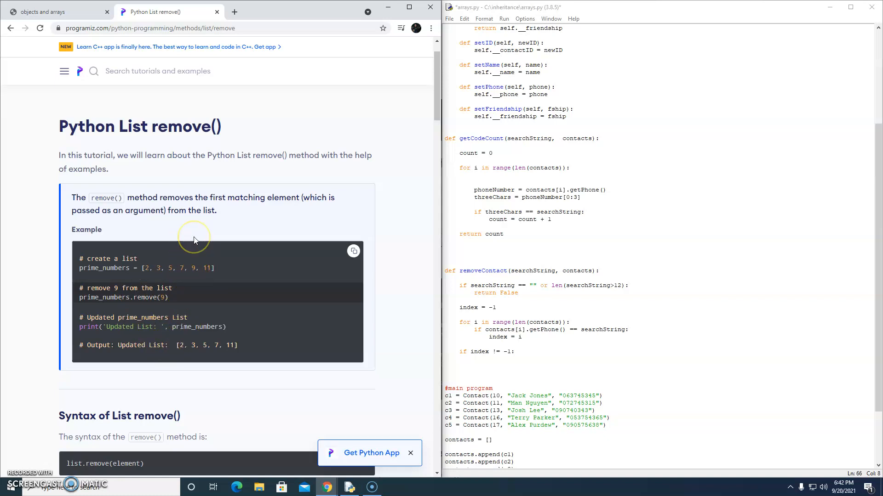
pyautogui.scroll(-3)
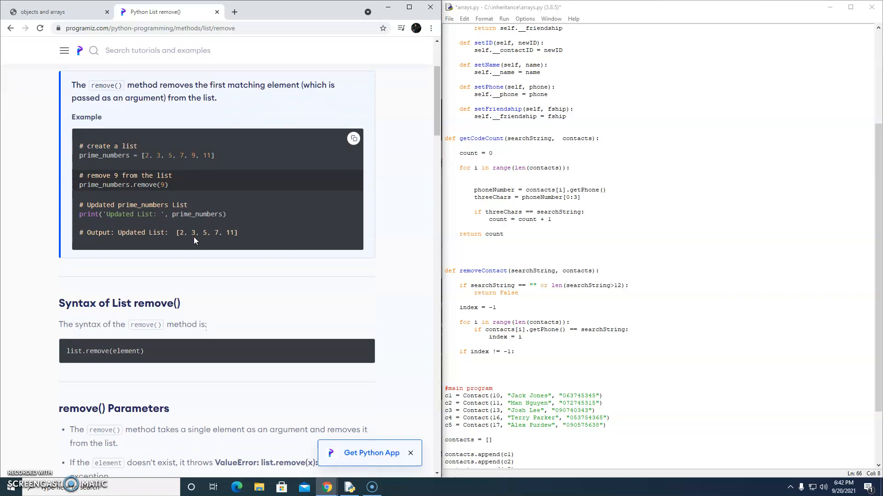
pyautogui.scroll(-3)
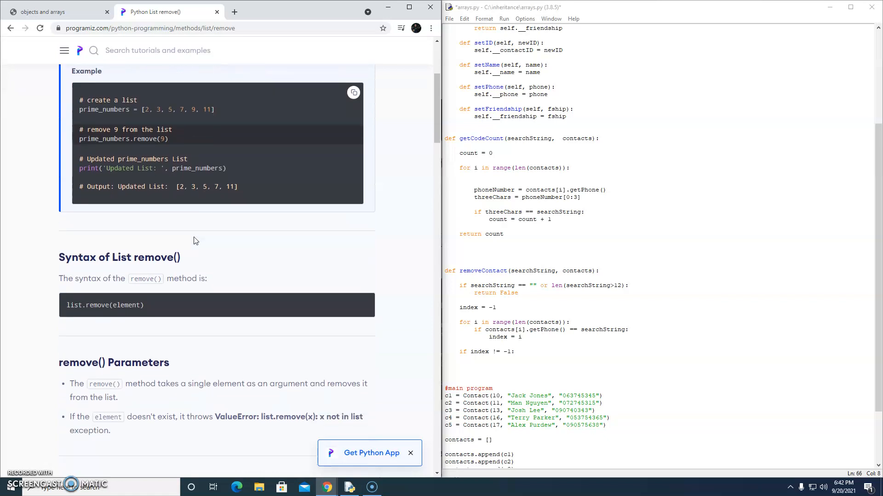
pyautogui.scroll(3)
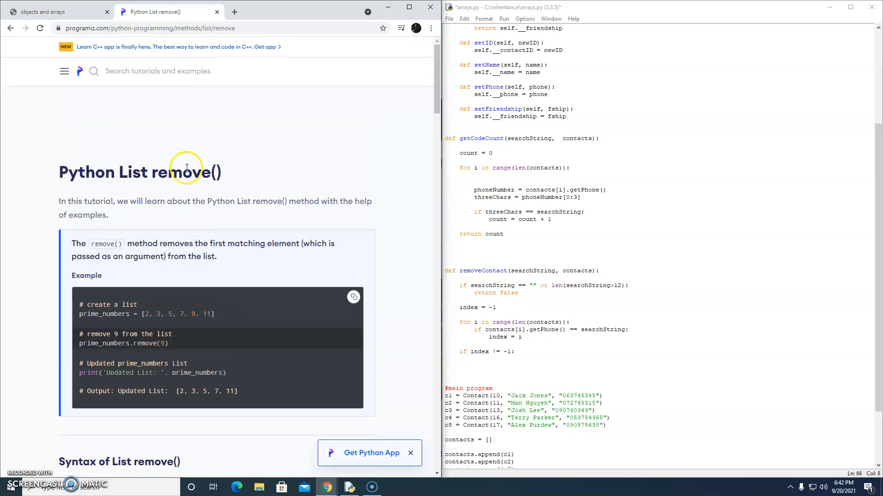
pyautogui.click(11, 29)
pyautogui.write('con')
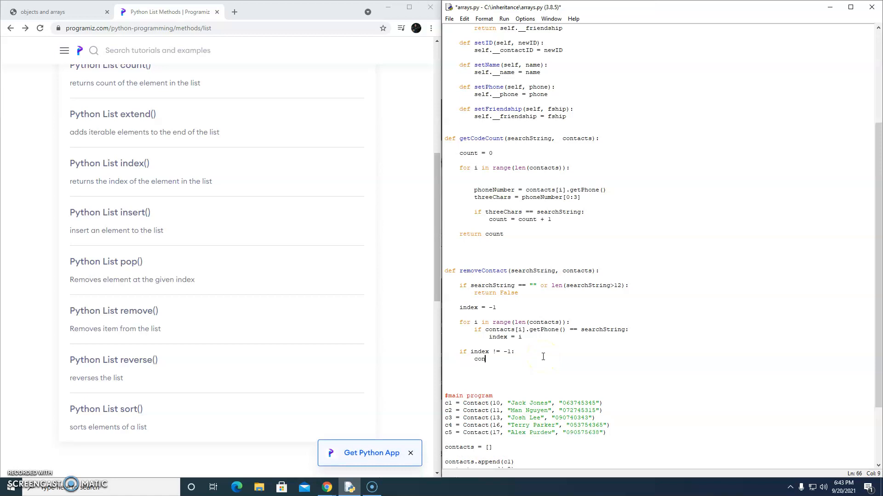
# - Pop contacts at index and return True, with an else branch returning False
pyautogui.write('tacts.pop(index')
pyautogui.click(658, 366)
pyautogui.write('return Tru')
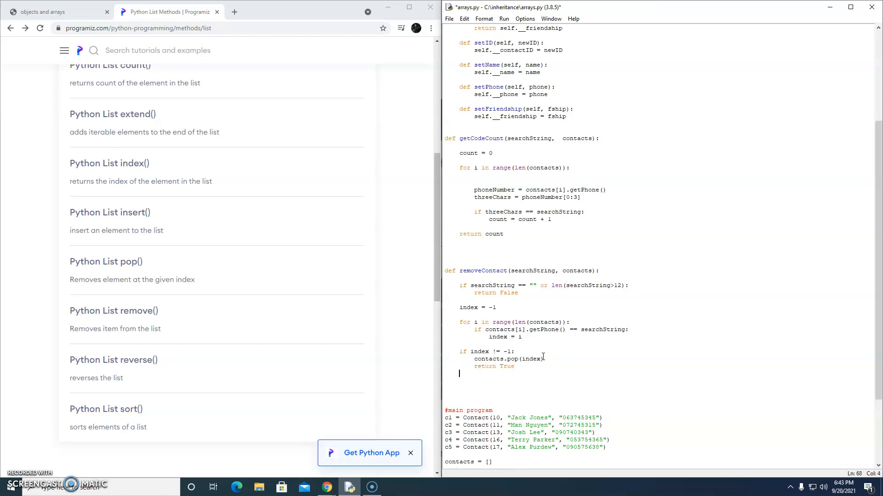
pyautogui.write('else:')
pyautogui.write('return')
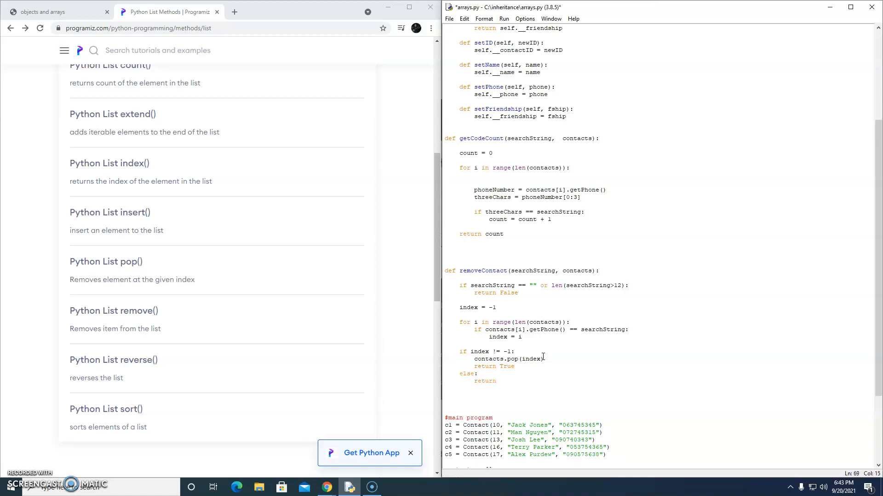
pyautogui.write('False')
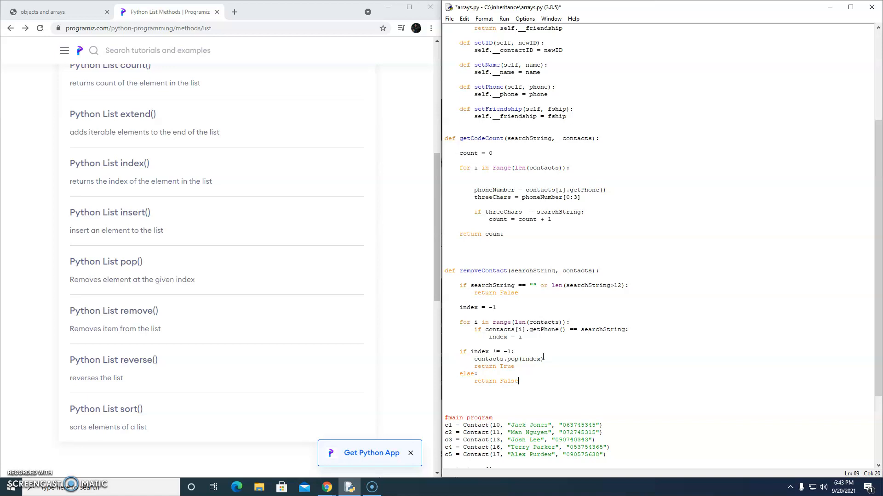
pyautogui.moveTo(503, 308)
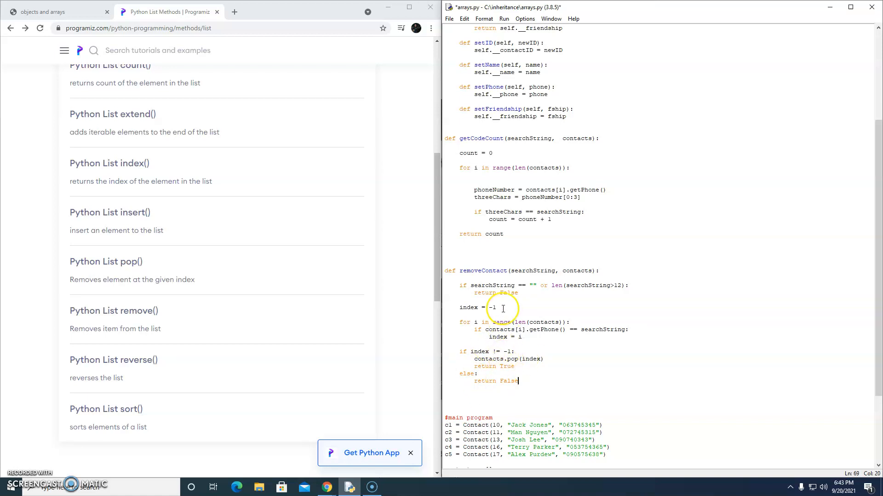
pyautogui.moveTo(458, 291)
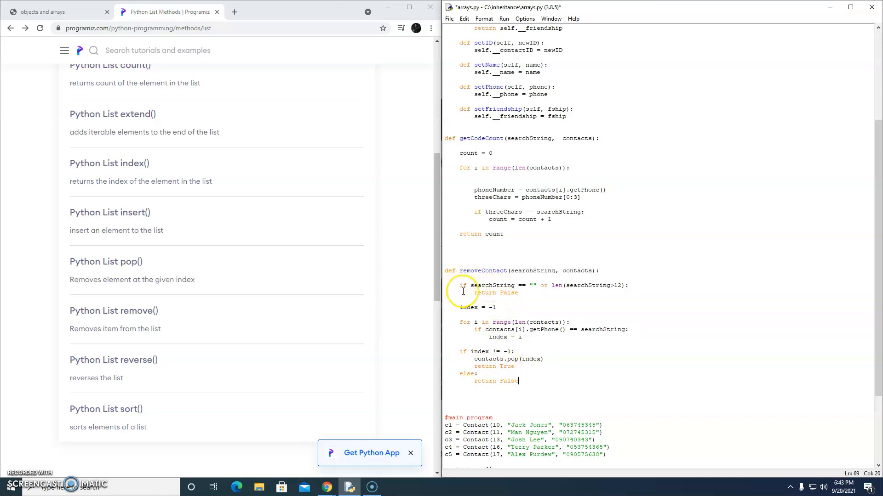
pyautogui.moveTo(501, 295)
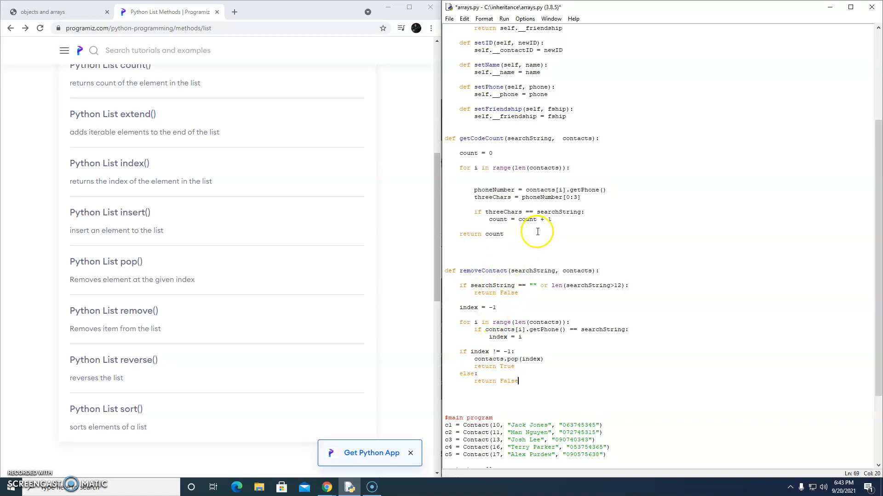
pyautogui.moveTo(503, 220)
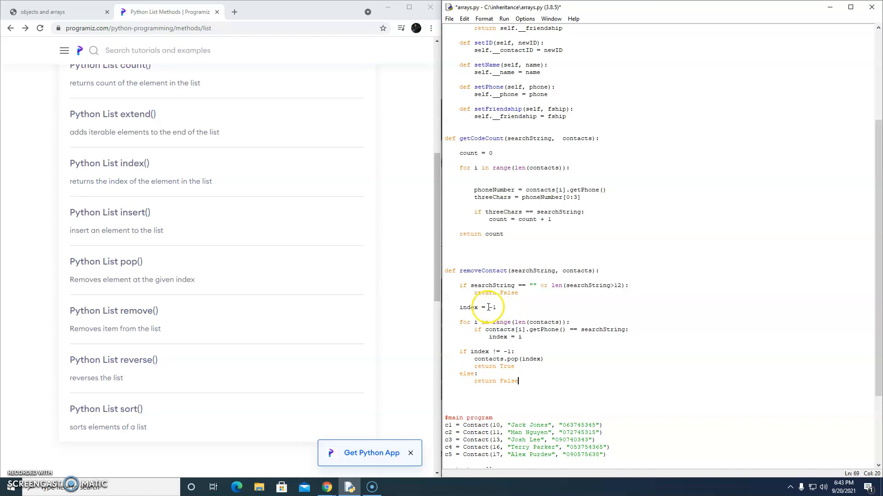
pyautogui.moveTo(522, 329)
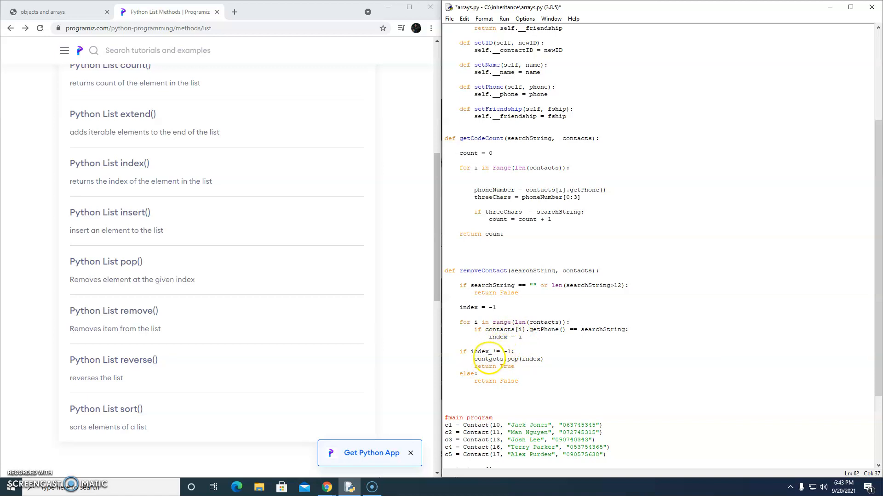
# - Start print(removeContact(...)) at the end of the main program
pyautogui.doubleClick(518, 360)
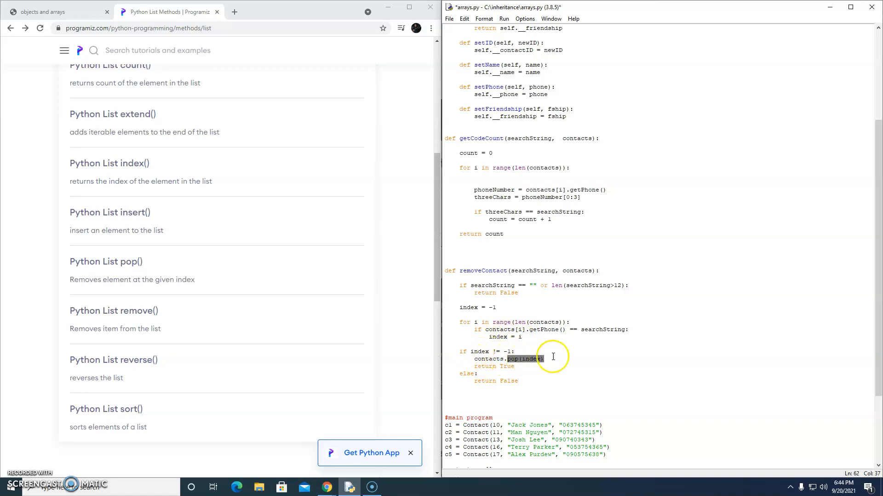
pyautogui.scroll(-3)
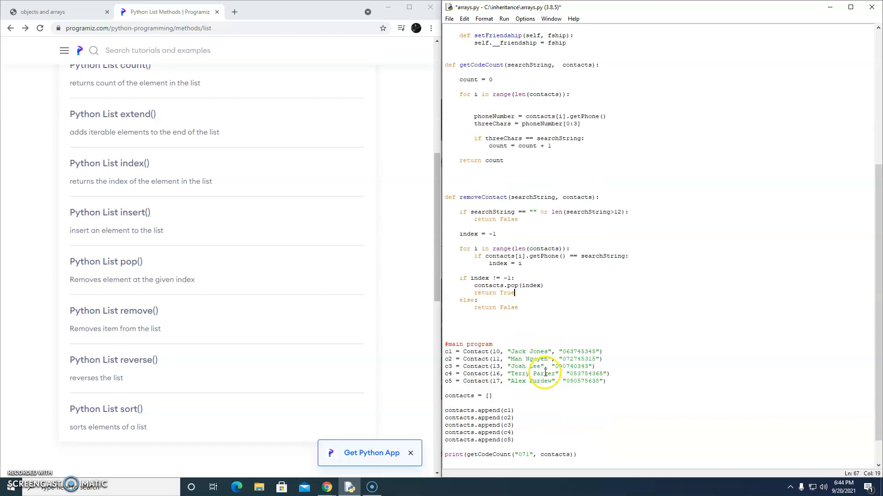
pyautogui.scroll(-3)
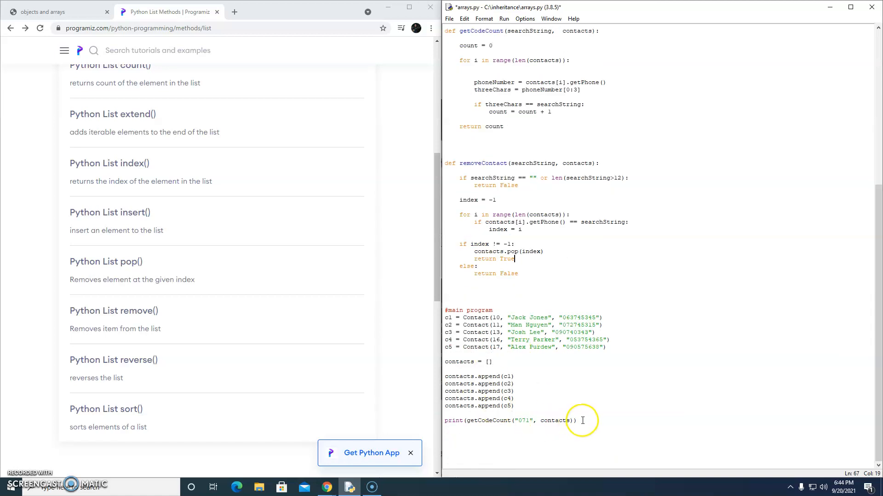
pyautogui.moveTo(487, 420)
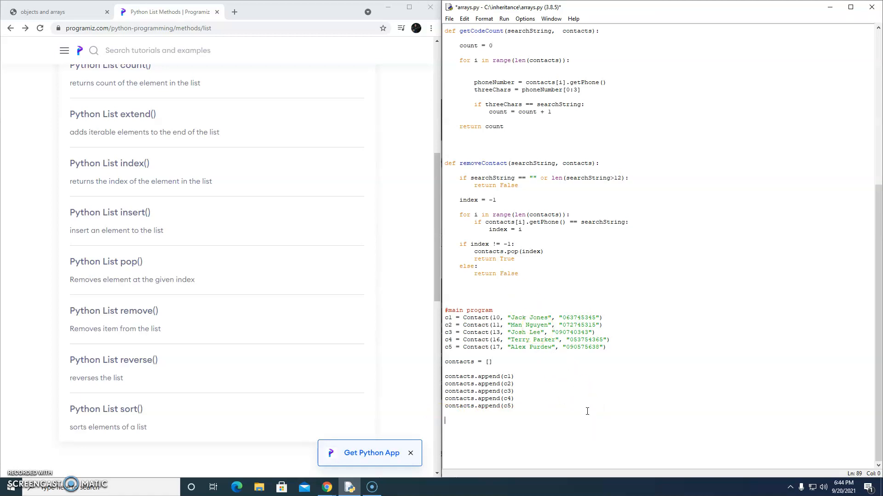
pyautogui.write('print')
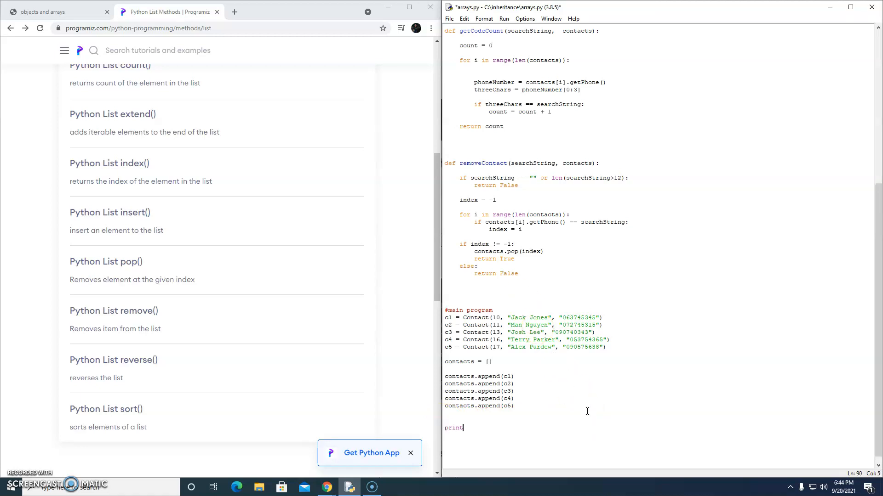
pyautogui.write('(')
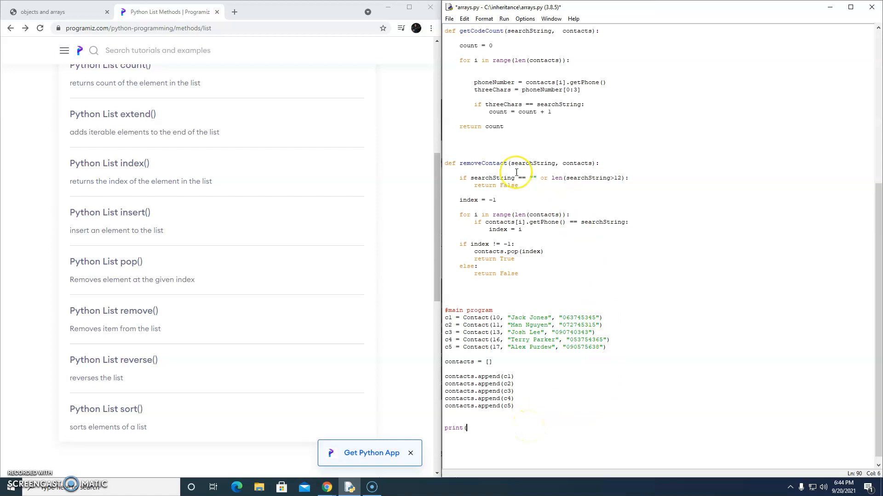
pyautogui.write('(remo')
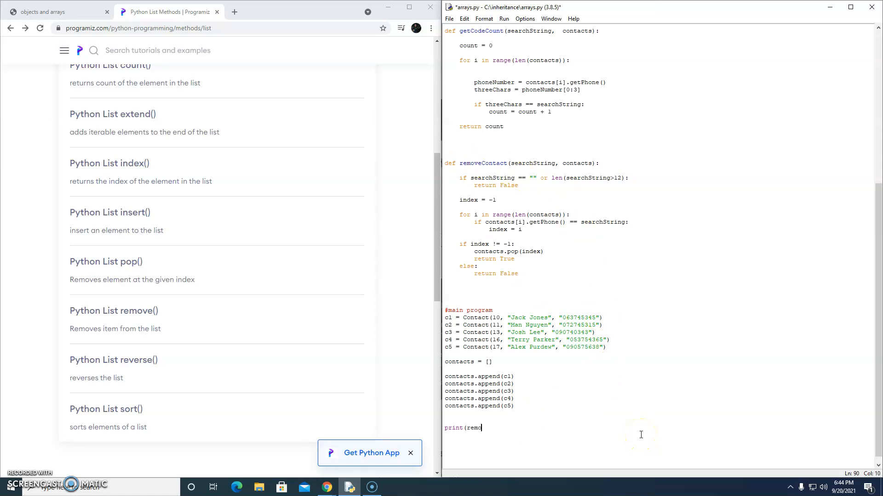
pyautogui.write('veContact')
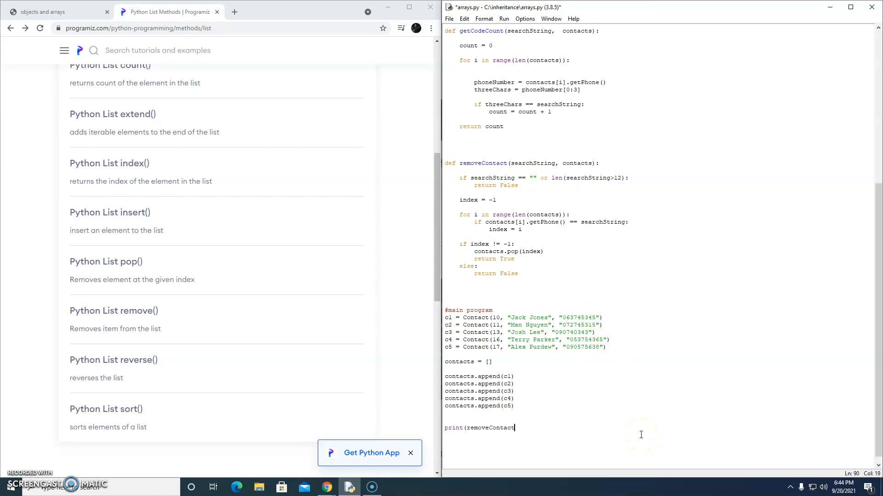
pyautogui.write('(')
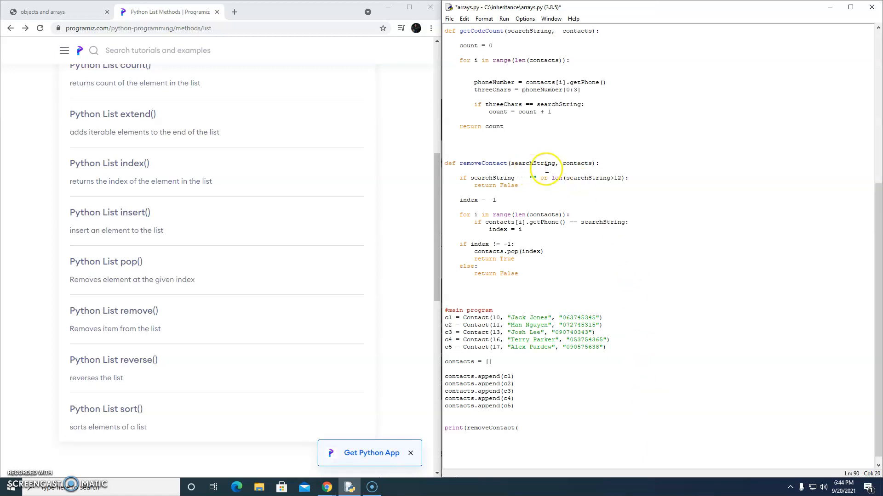
pyautogui.write('"", cona')
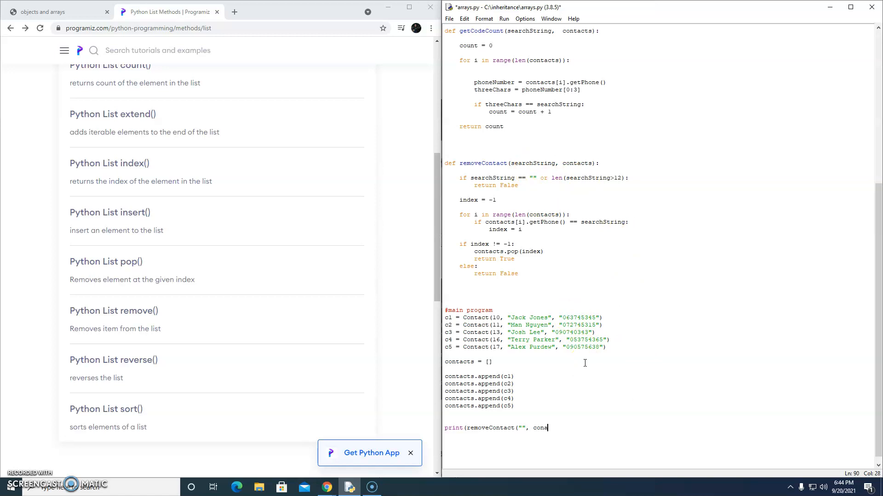
pyautogui.write('cts')
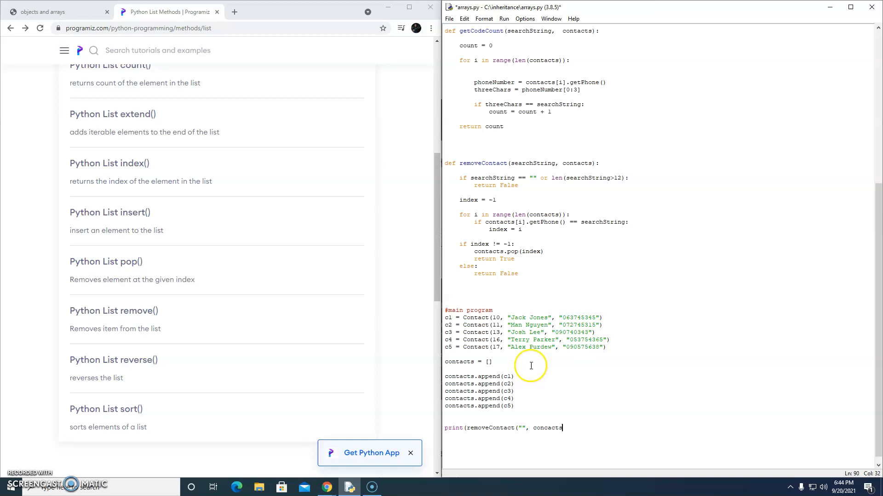
pyautogui.moveTo(460, 365)
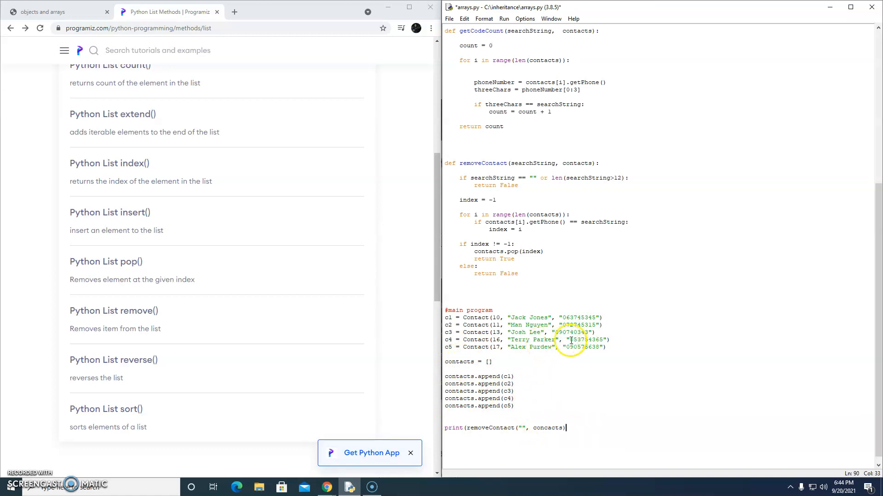
pyautogui.doubleClick(586, 340)
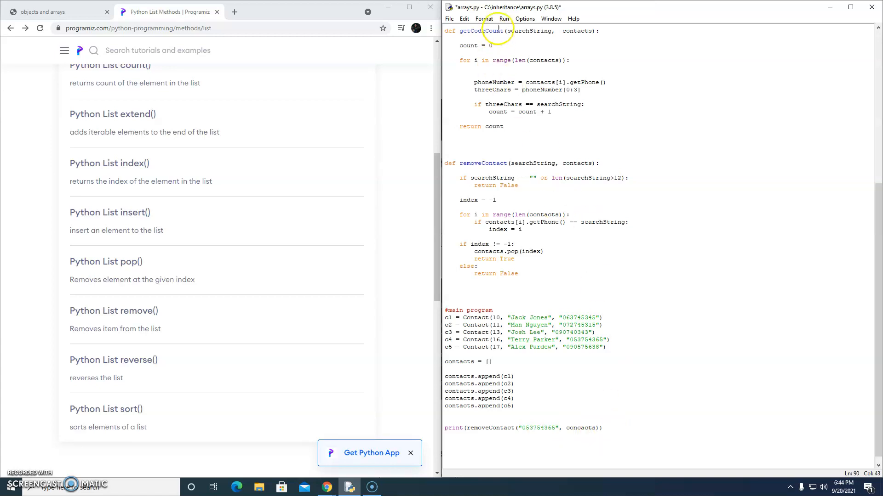
# - Run the module, saving first, and hit a TypeError from the length check
pyautogui.click(502, 18)
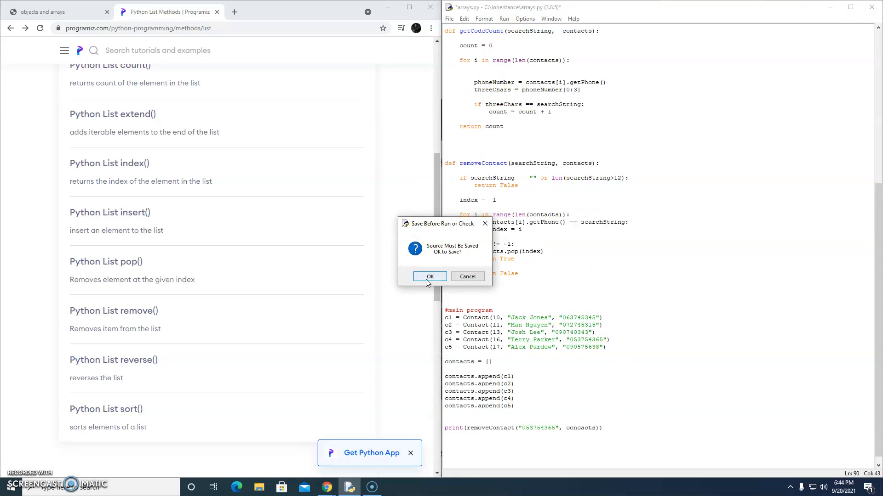
pyautogui.click(429, 276)
pyautogui.write('t')
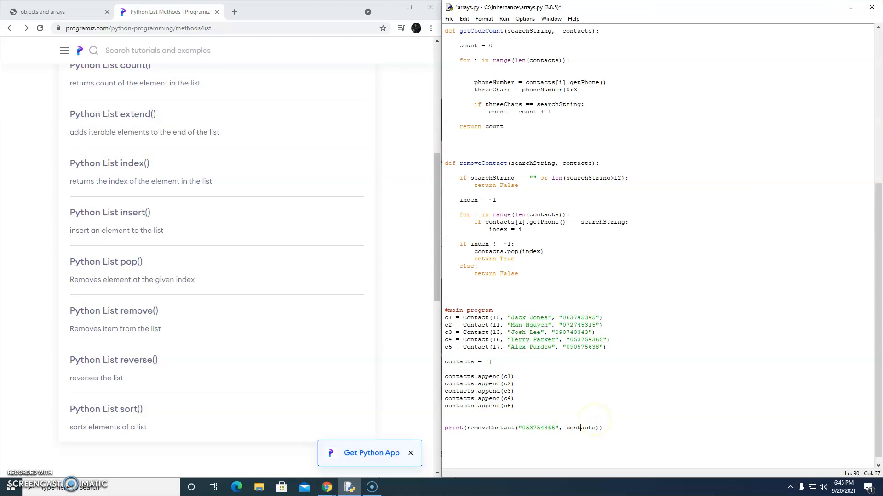
pyautogui.click(503, 18)
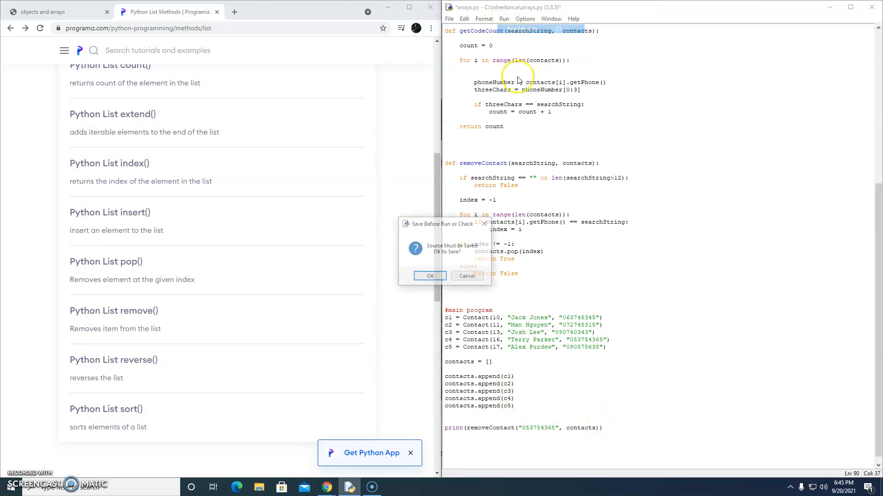
pyautogui.click(429, 276)
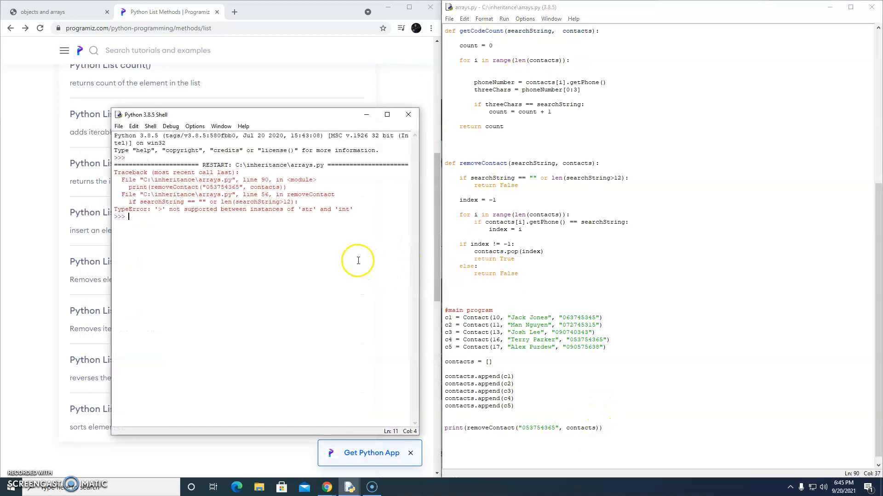
pyautogui.moveTo(279, 217)
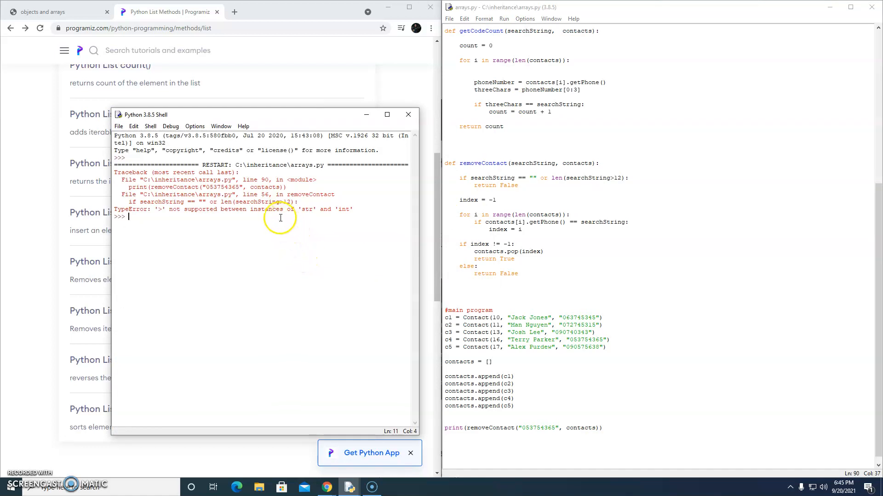
pyautogui.moveTo(157, 205)
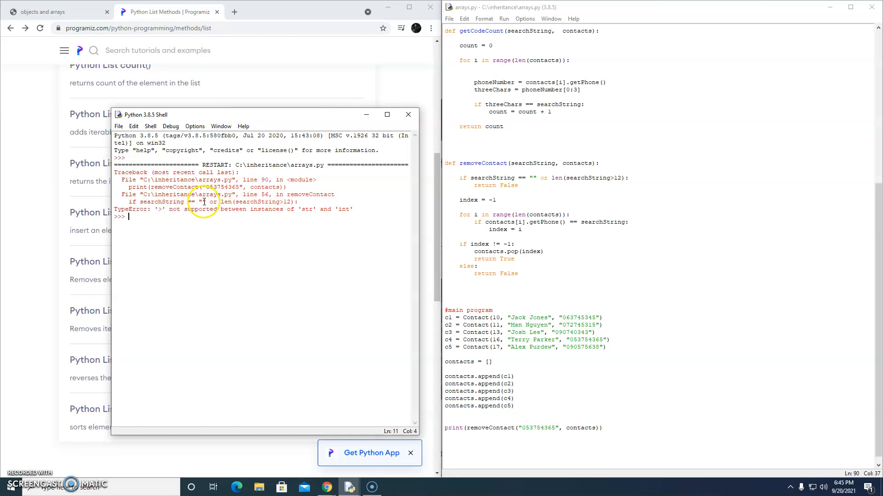
pyautogui.moveTo(272, 202)
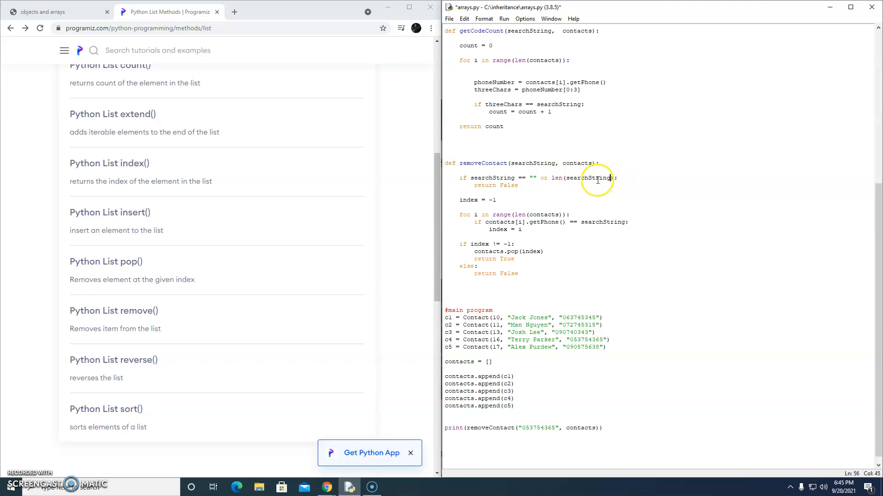
# - Change len(searchString>12) to len(searchString)>12 so the run prints True
pyautogui.write('>12')
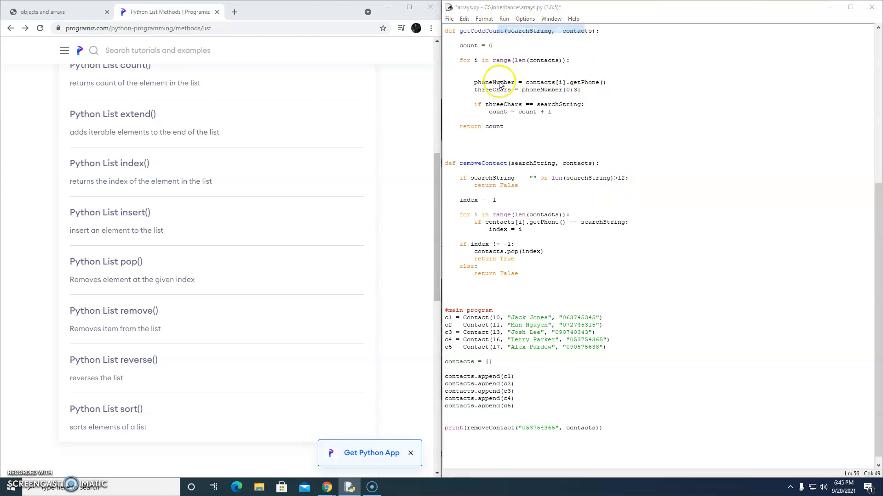
pyautogui.click(504, 19)
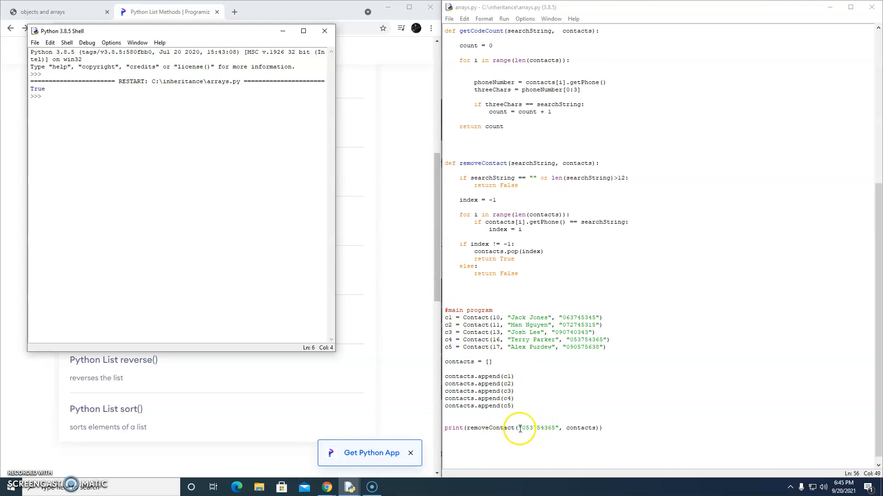
pyautogui.click(554, 418)
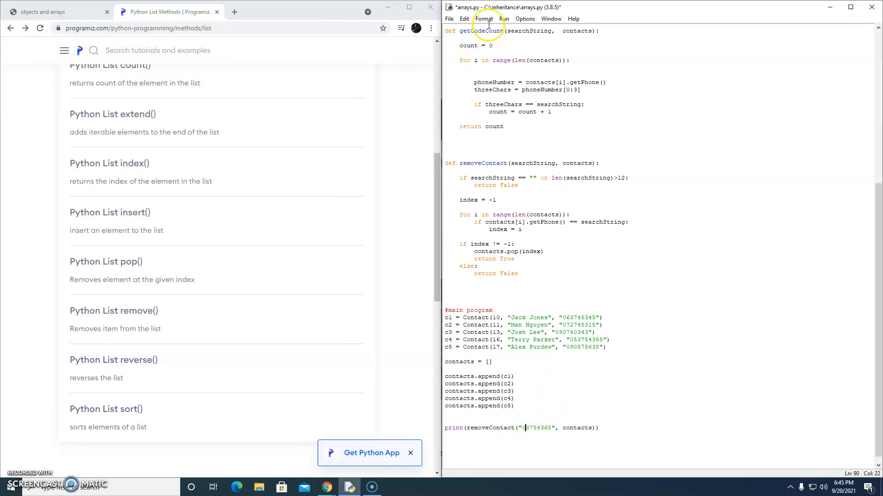
pyautogui.click(504, 18)
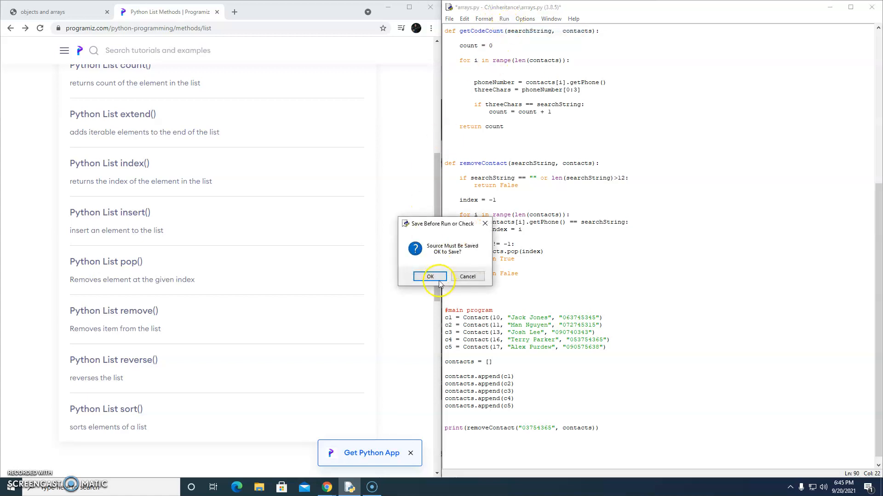
pyautogui.click(430, 277)
pyautogui.write('5')
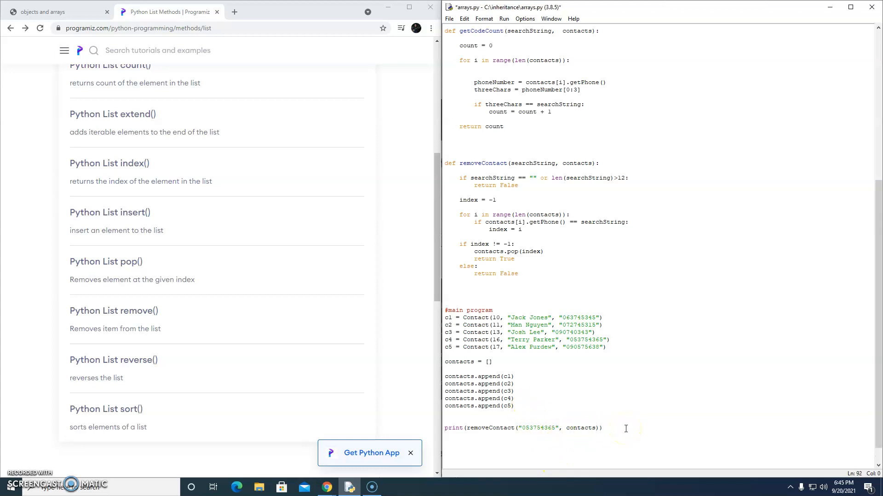
# - Loop for i in range(contacts) printing contacts[i].getName() for each remaining contact
pyautogui.write('for i in')
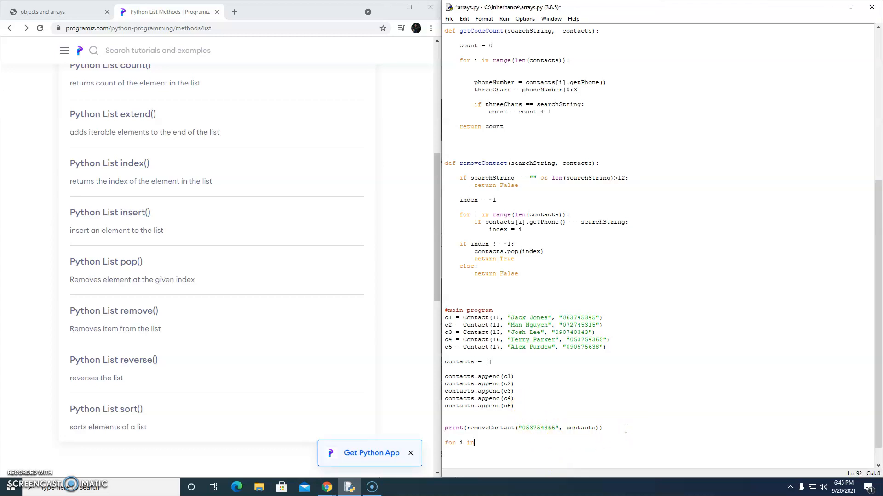
pyautogui.write('range(')
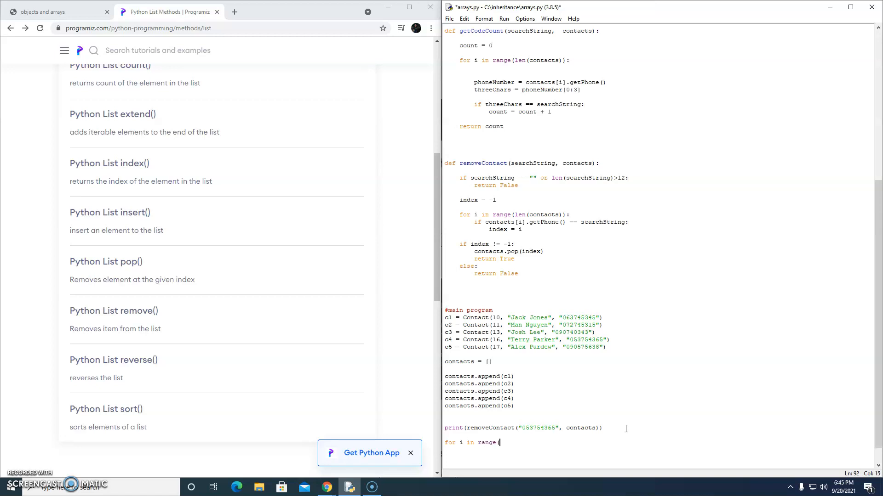
pyautogui.write('contacts):')
pyautogui.write('print')
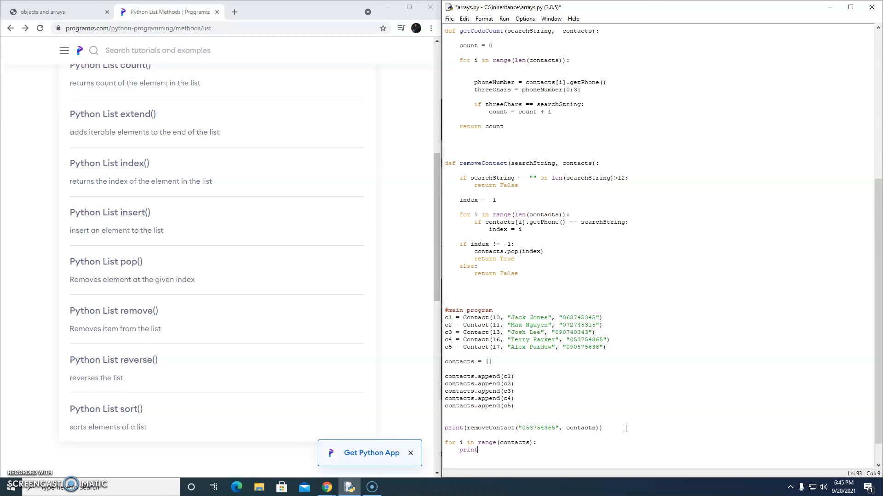
pyautogui.write('(contacts[i')
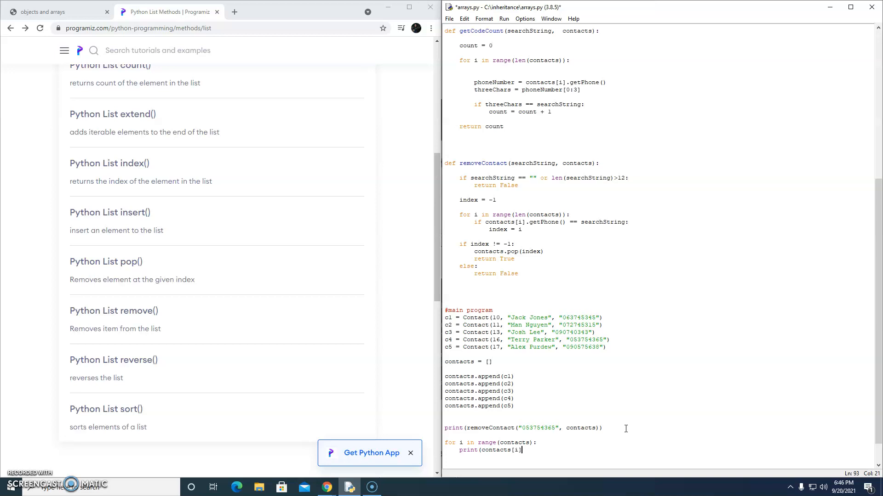
pyautogui.write('.')
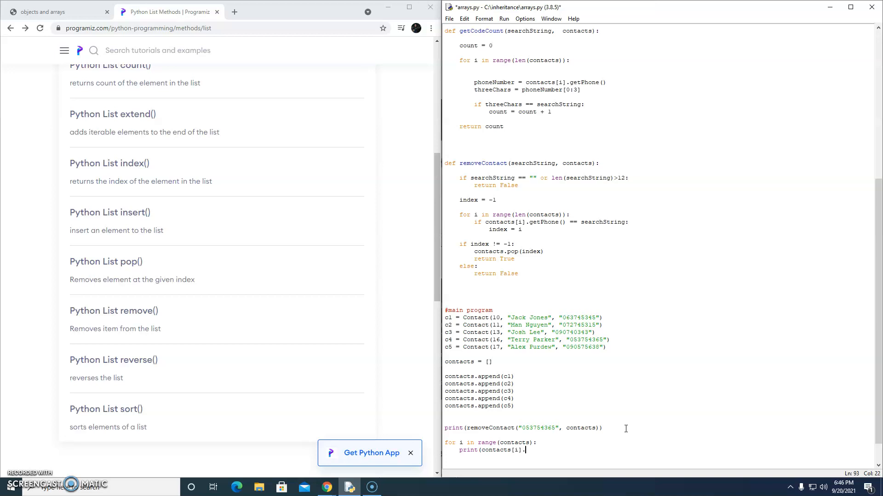
pyautogui.write('getName')
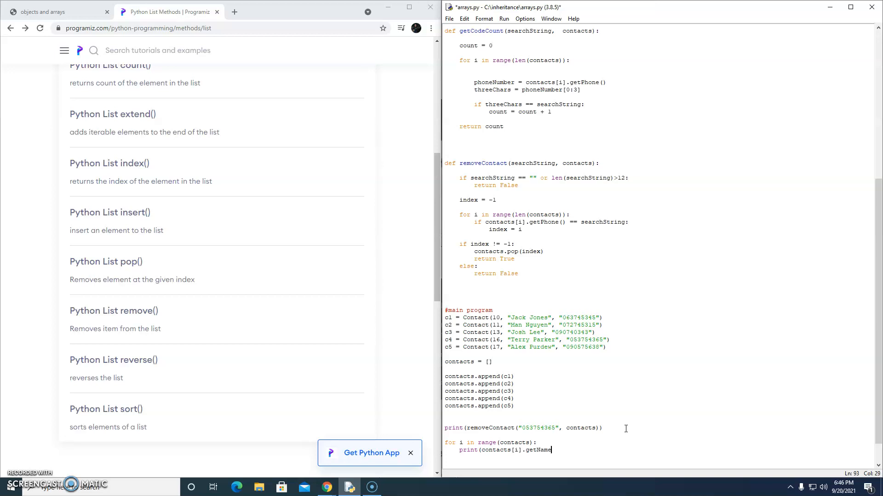
pyautogui.write('()')
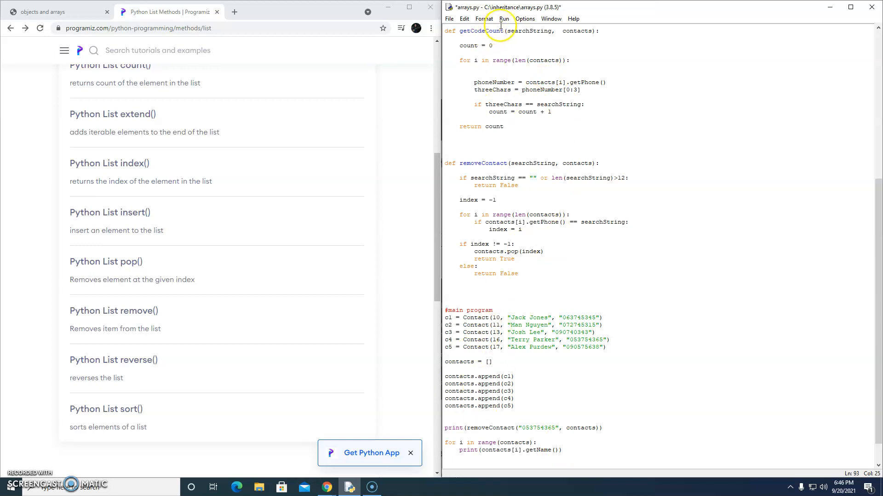
pyautogui.click(504, 18)
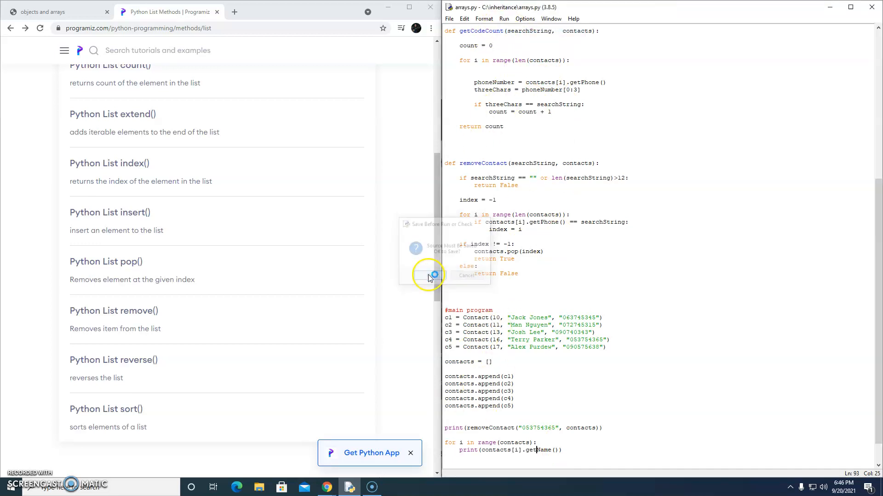
pyautogui.click(428, 275)
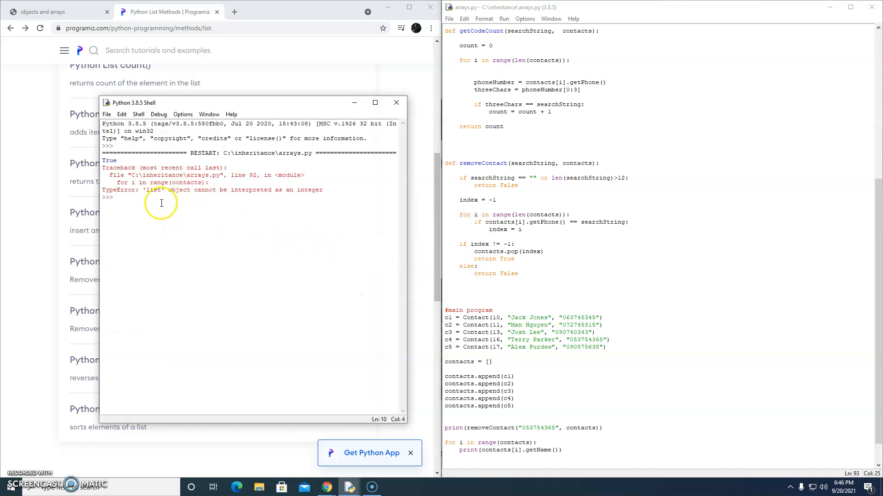
pyautogui.moveTo(423, 316)
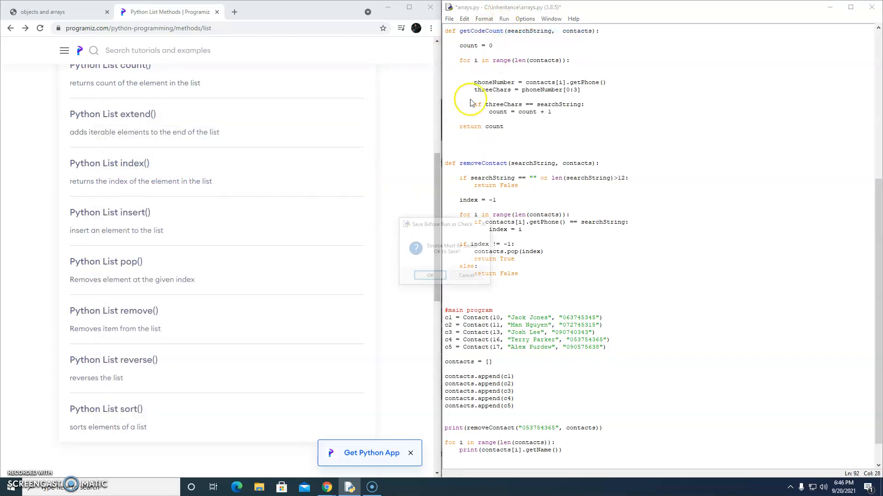
pyautogui.click(429, 275)
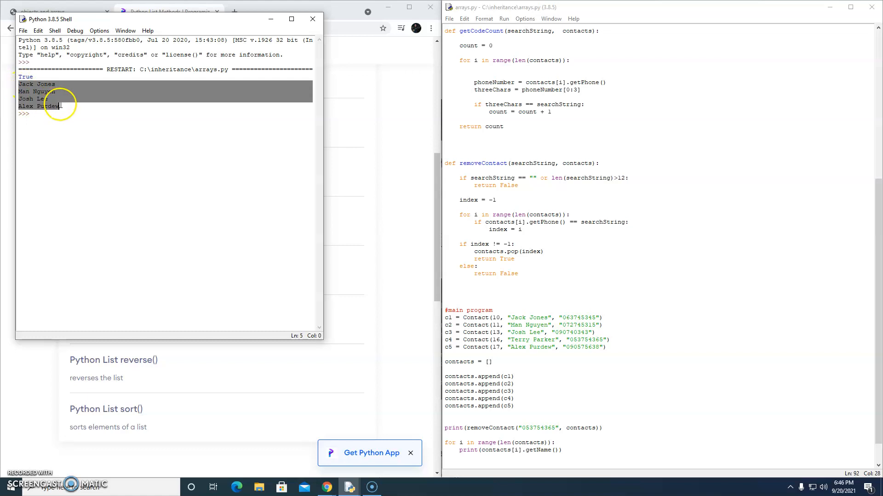
pyautogui.click(61, 98)
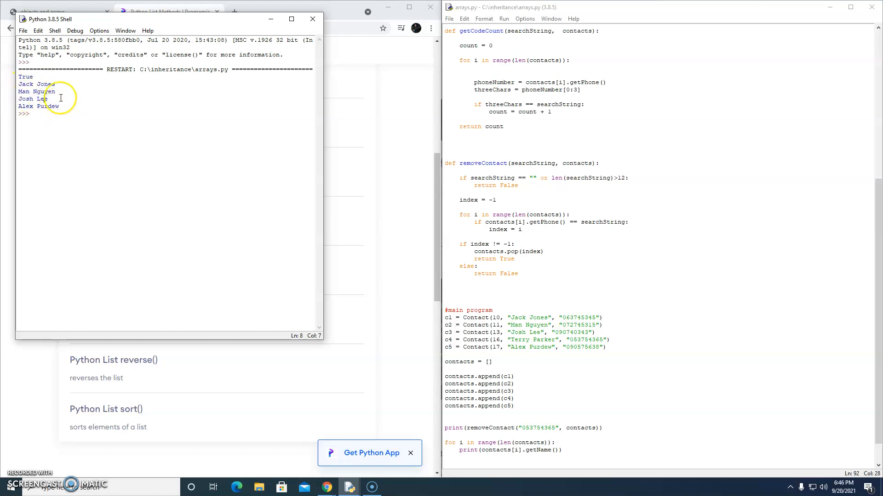
pyautogui.moveTo(68, 128)
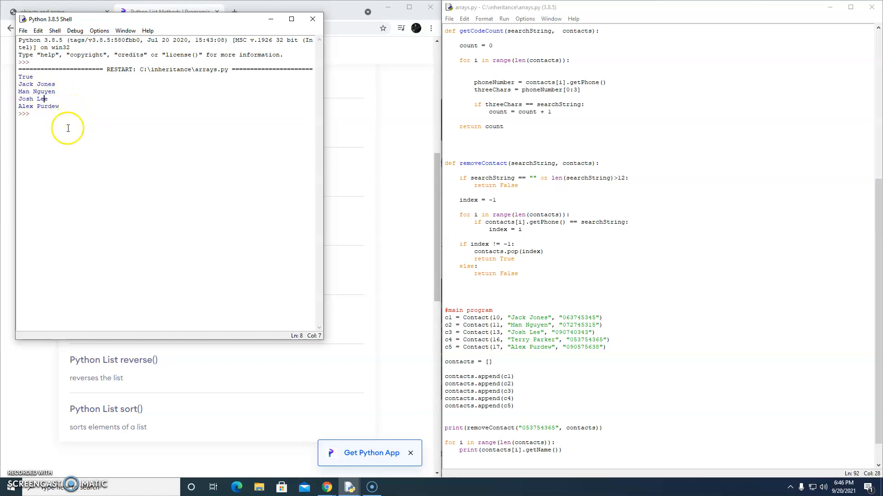